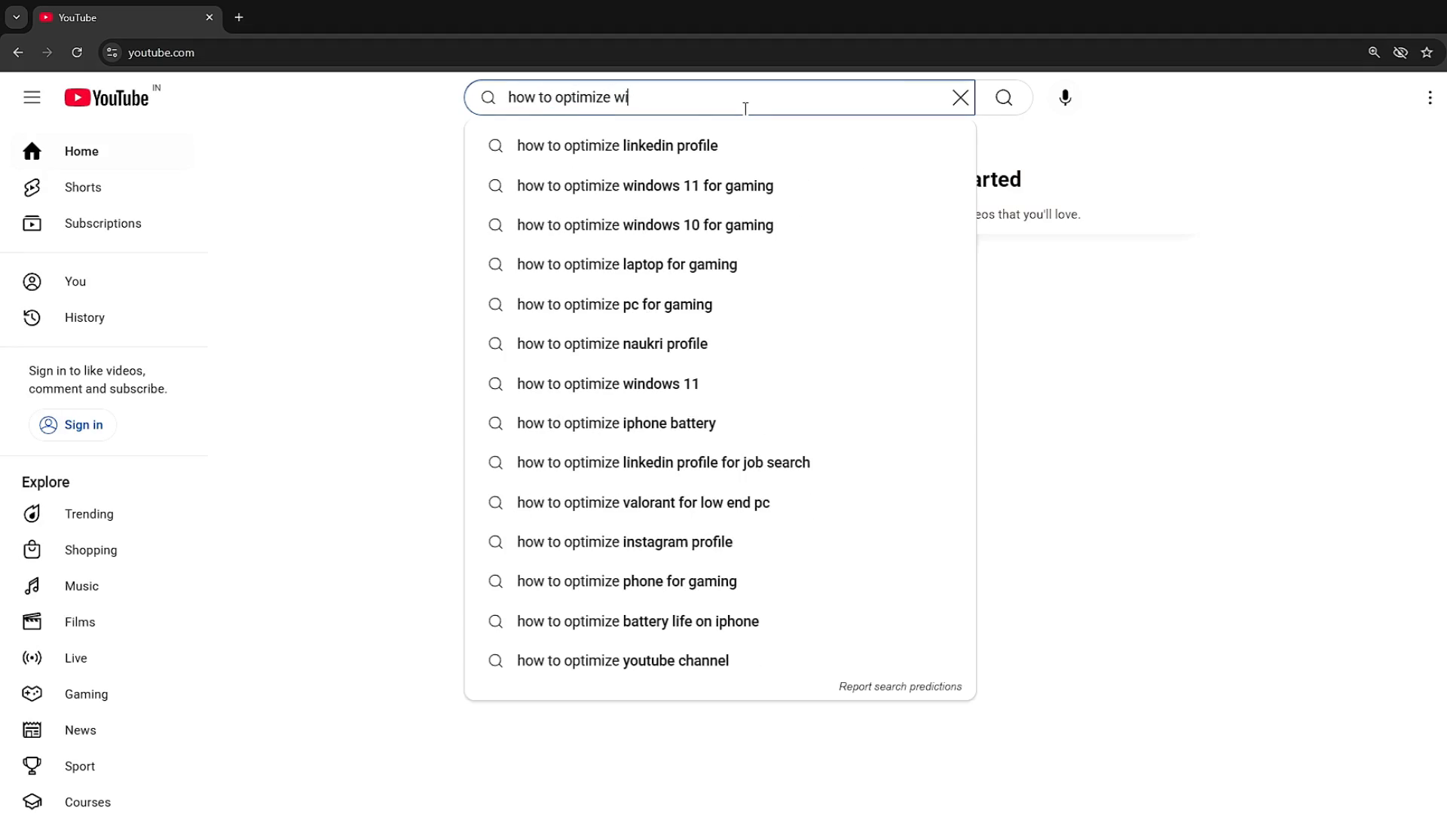
Search YouTube for 'how to optimize windows 11' and scroll through the results
left_click(644, 186)
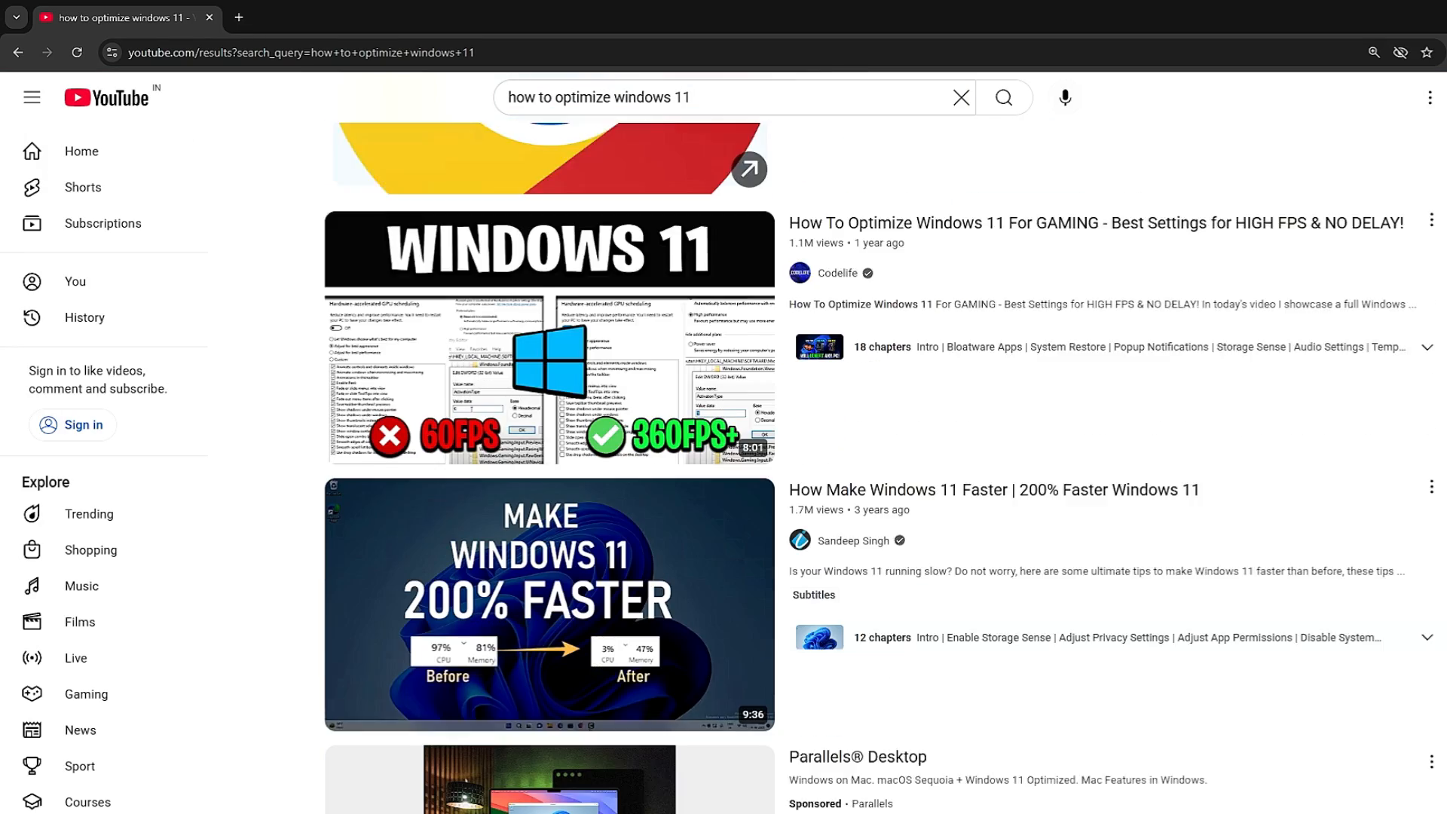
scroll("down", 3)
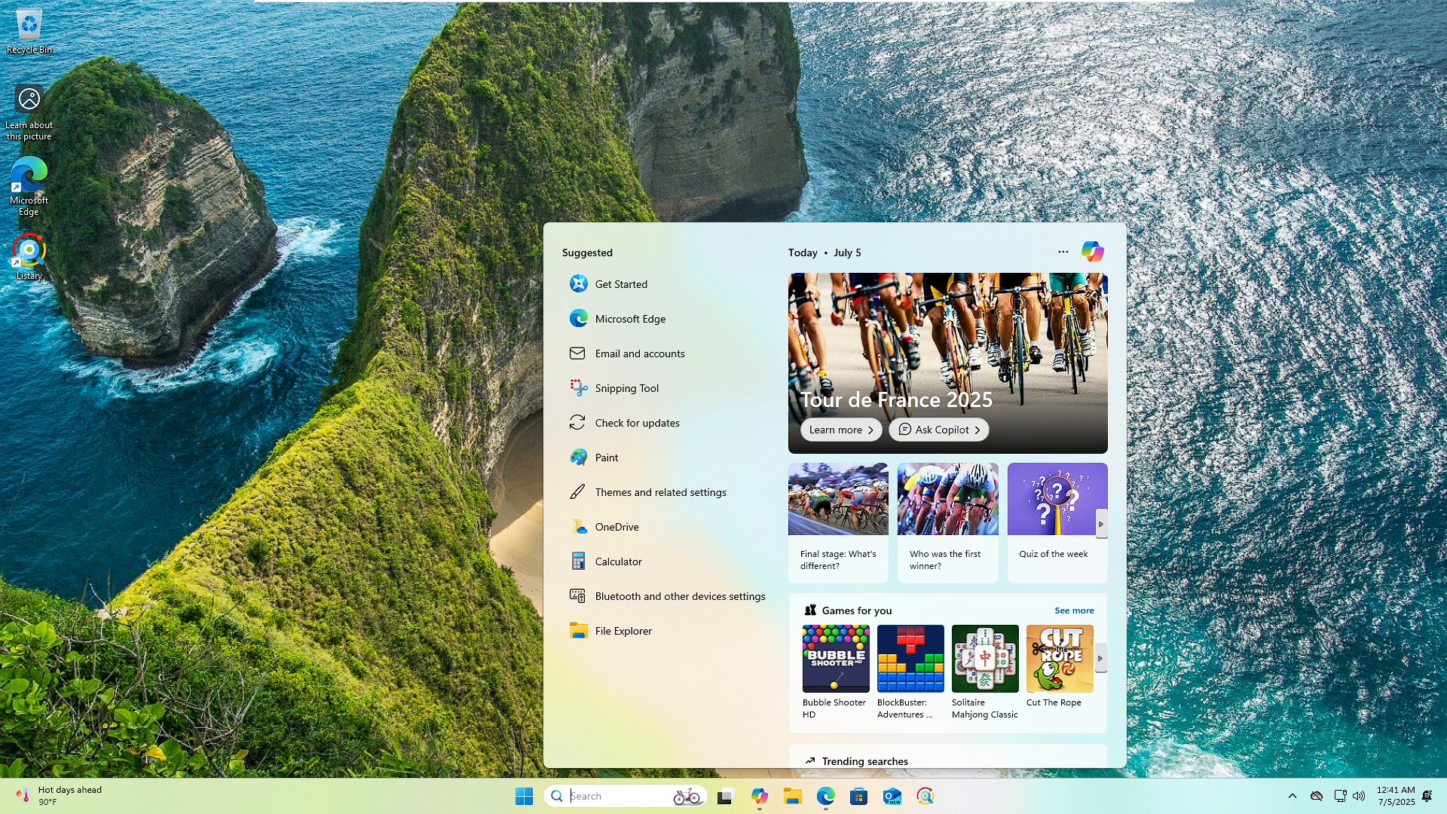
mouse_move(462, 711)
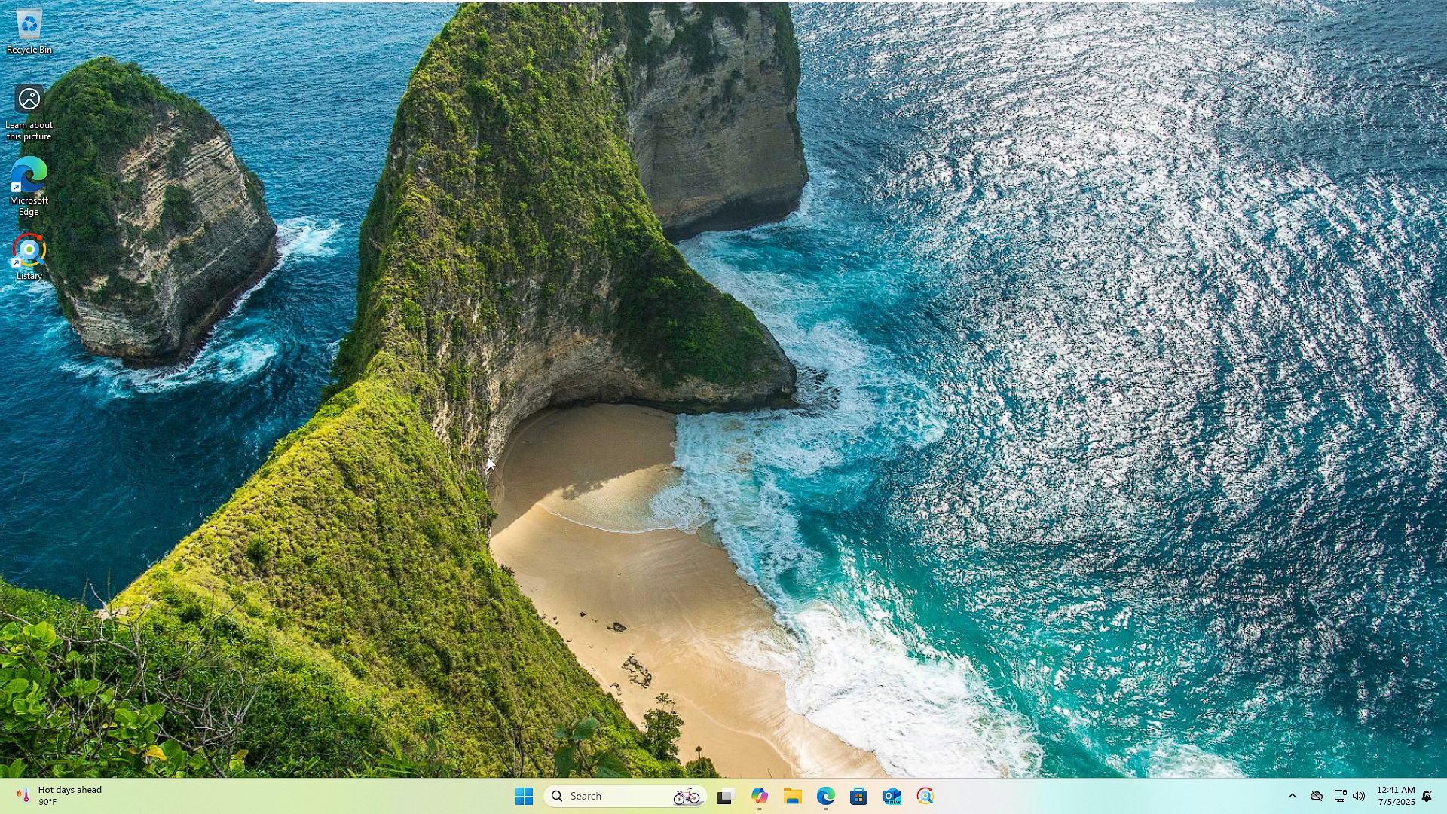
mouse_move(507, 628)
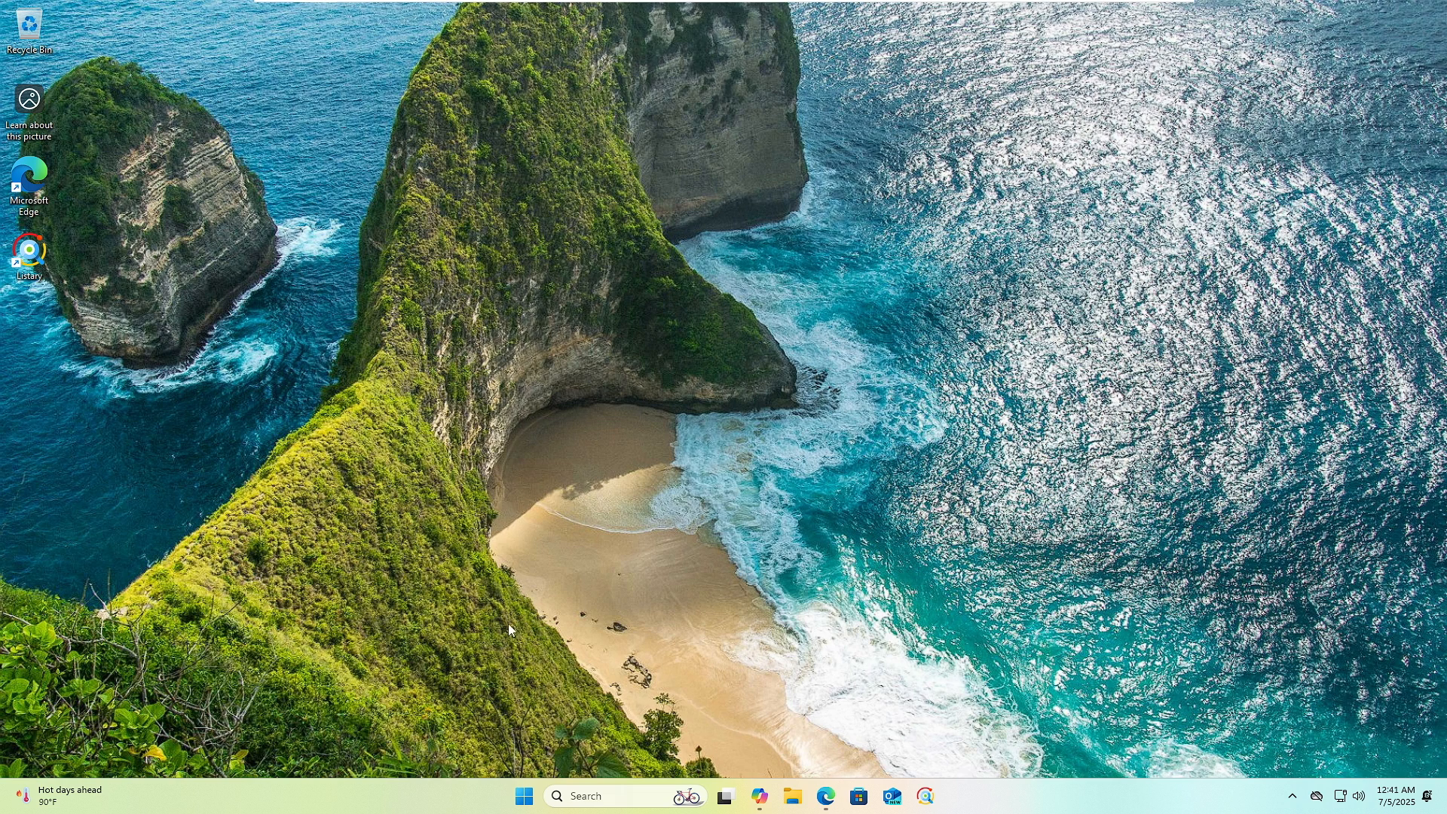
Dismiss the Start menu by clicking the taskbar area
left_click(523, 797)
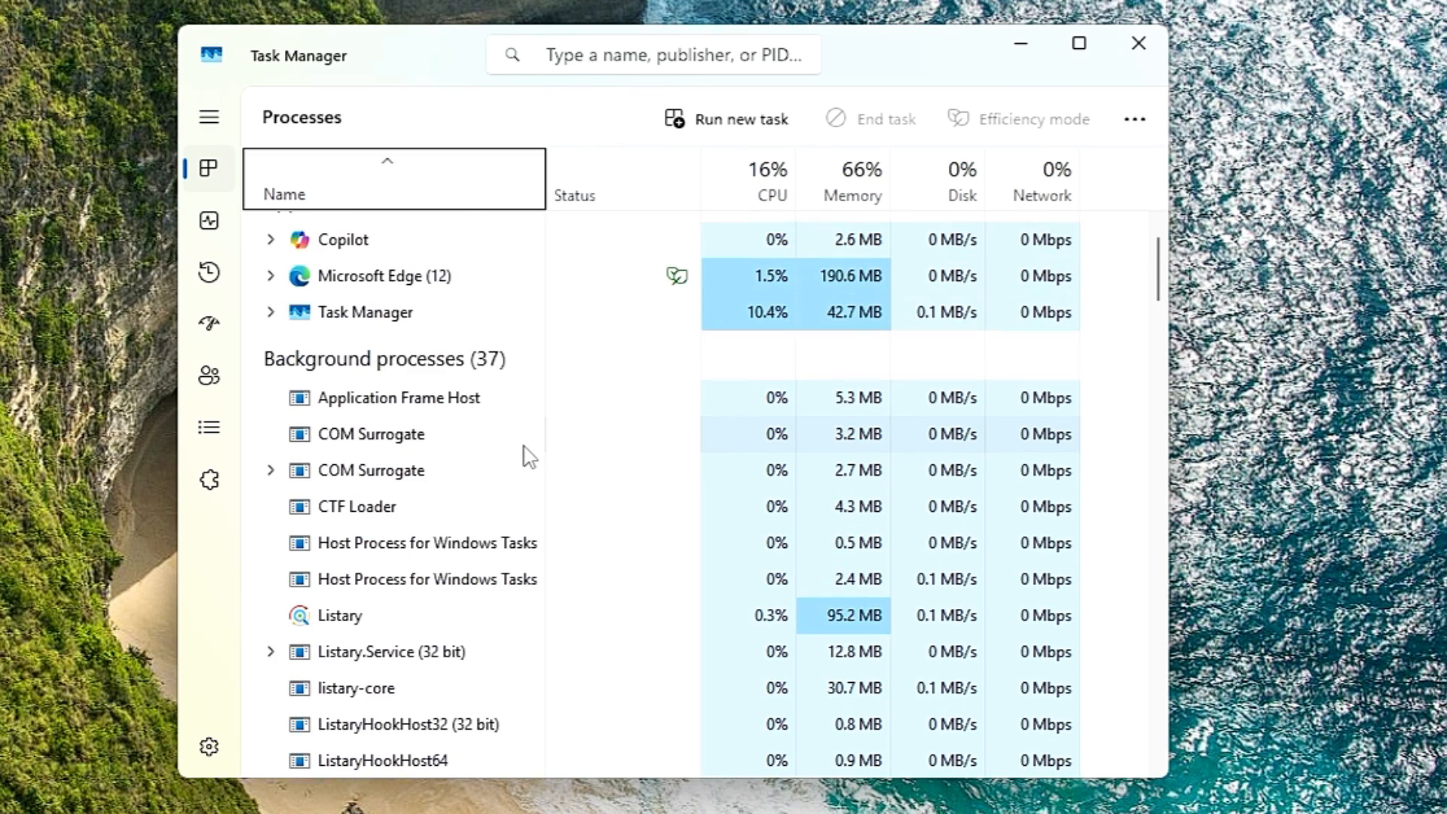
Scroll Task Manager's process list down to Listary's background processes
scroll("down", 3)
type("s")
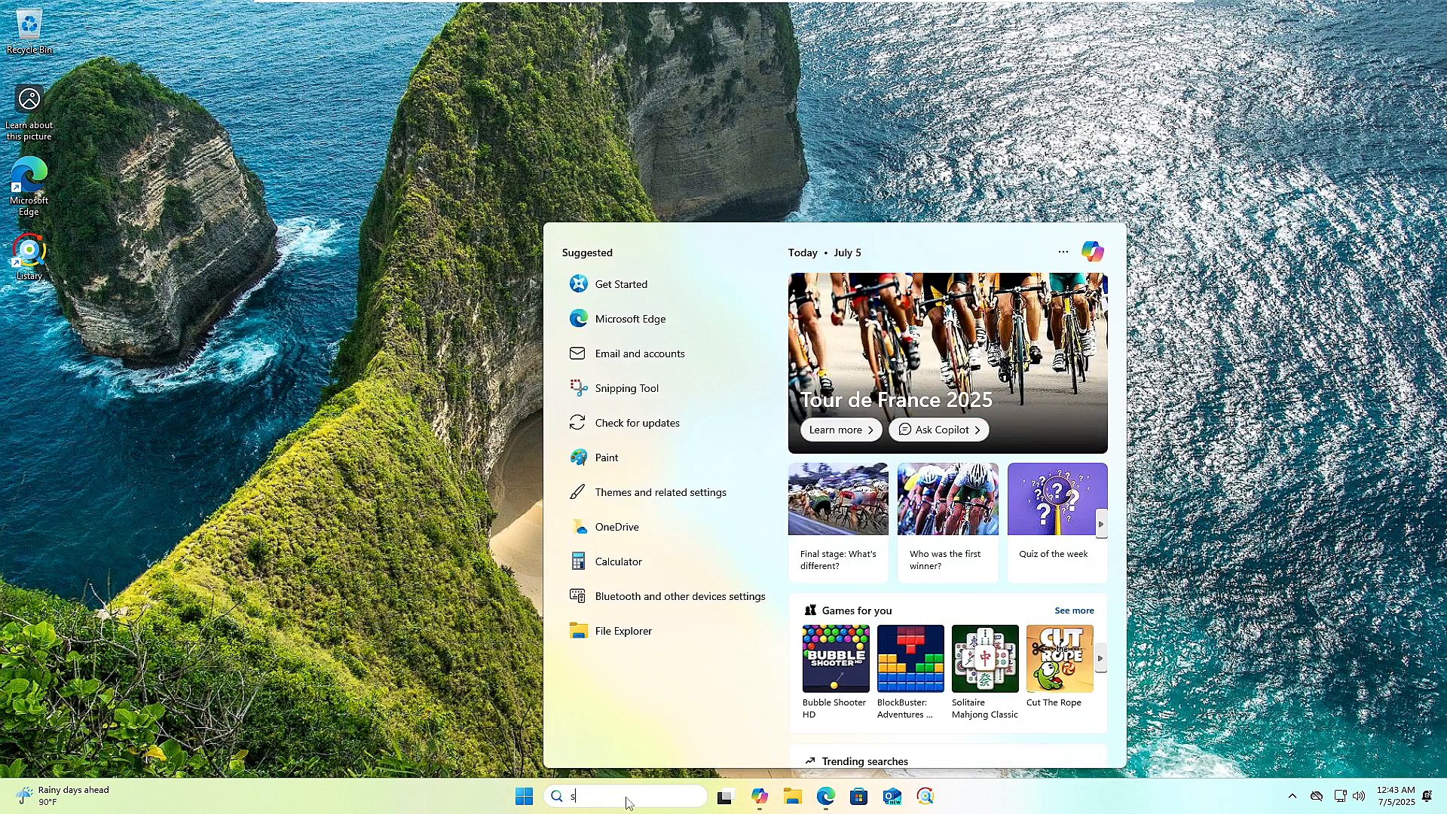
Search 'services', open the Services app, and select the Windows Search service
type("ervices")
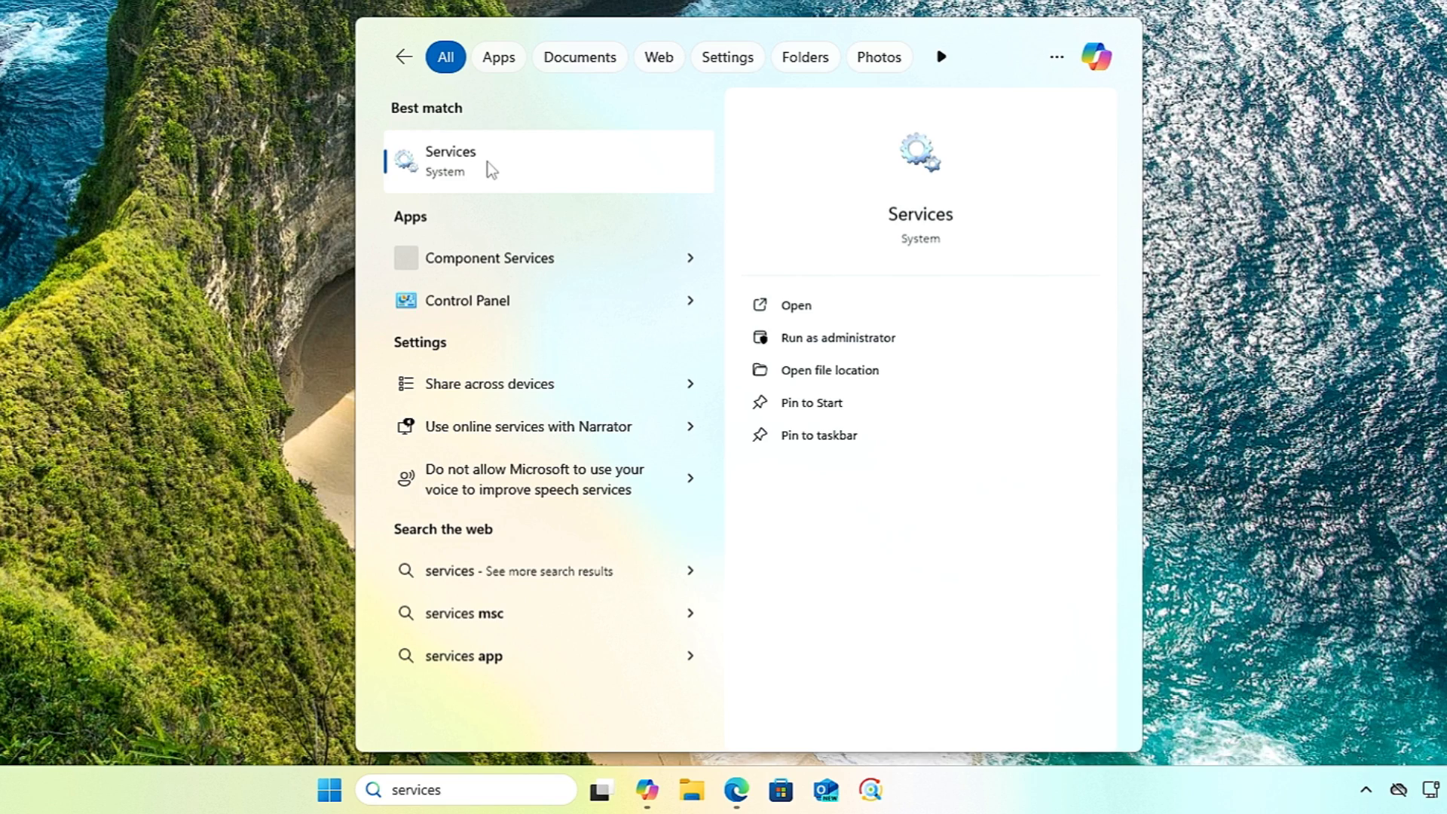
left_click(450, 161)
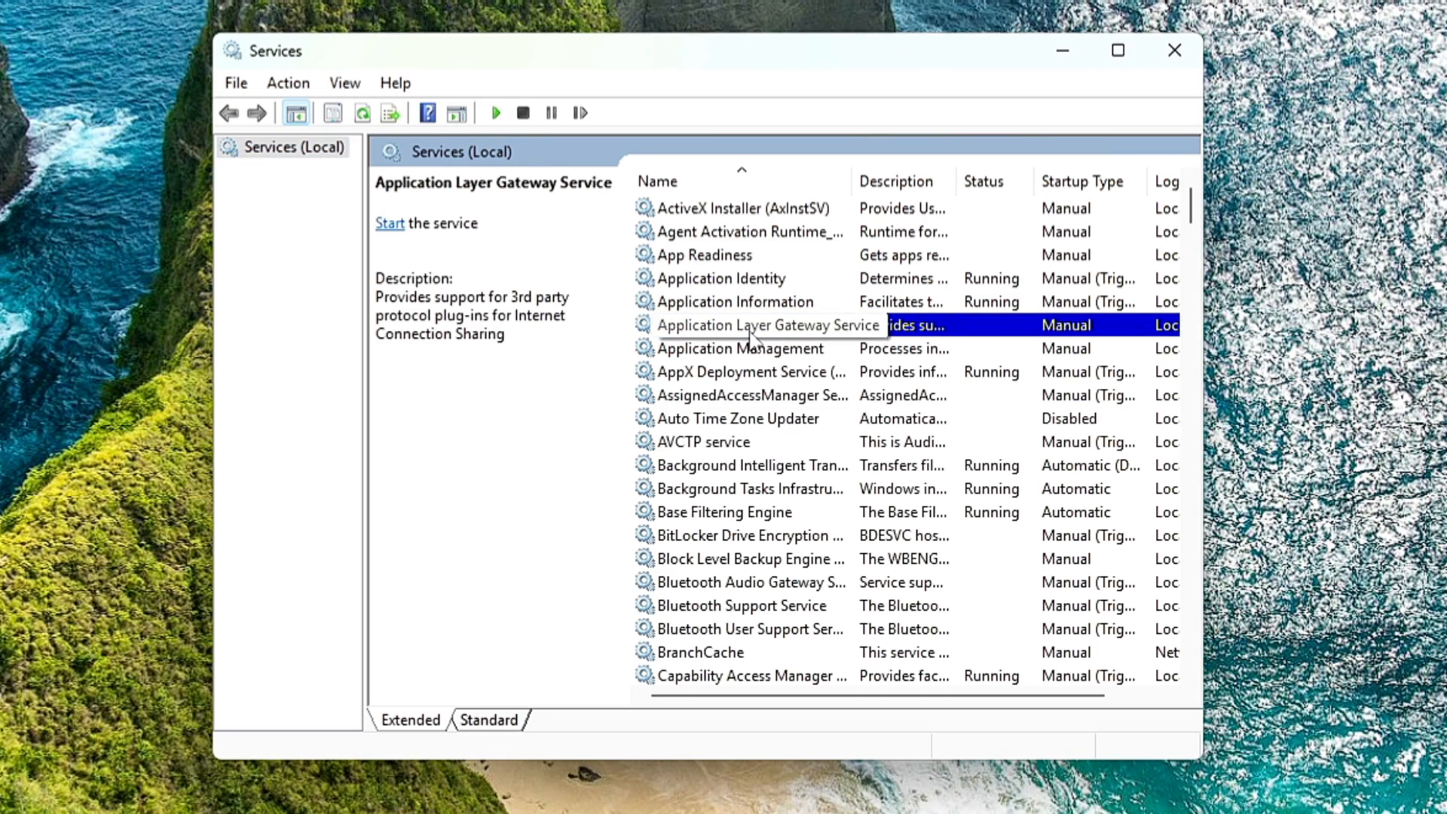
mouse_move(753, 406)
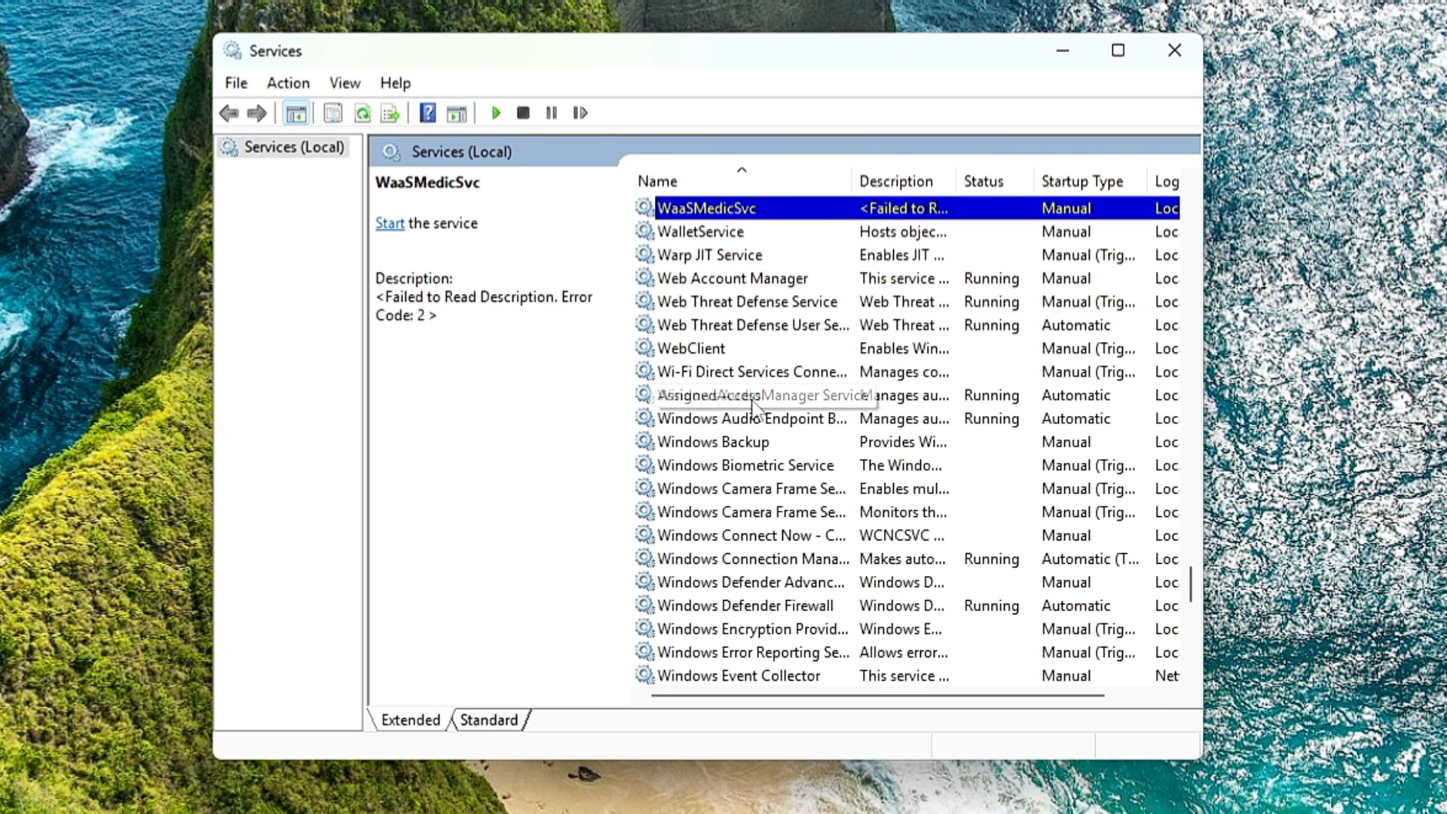
scroll("down", 3)
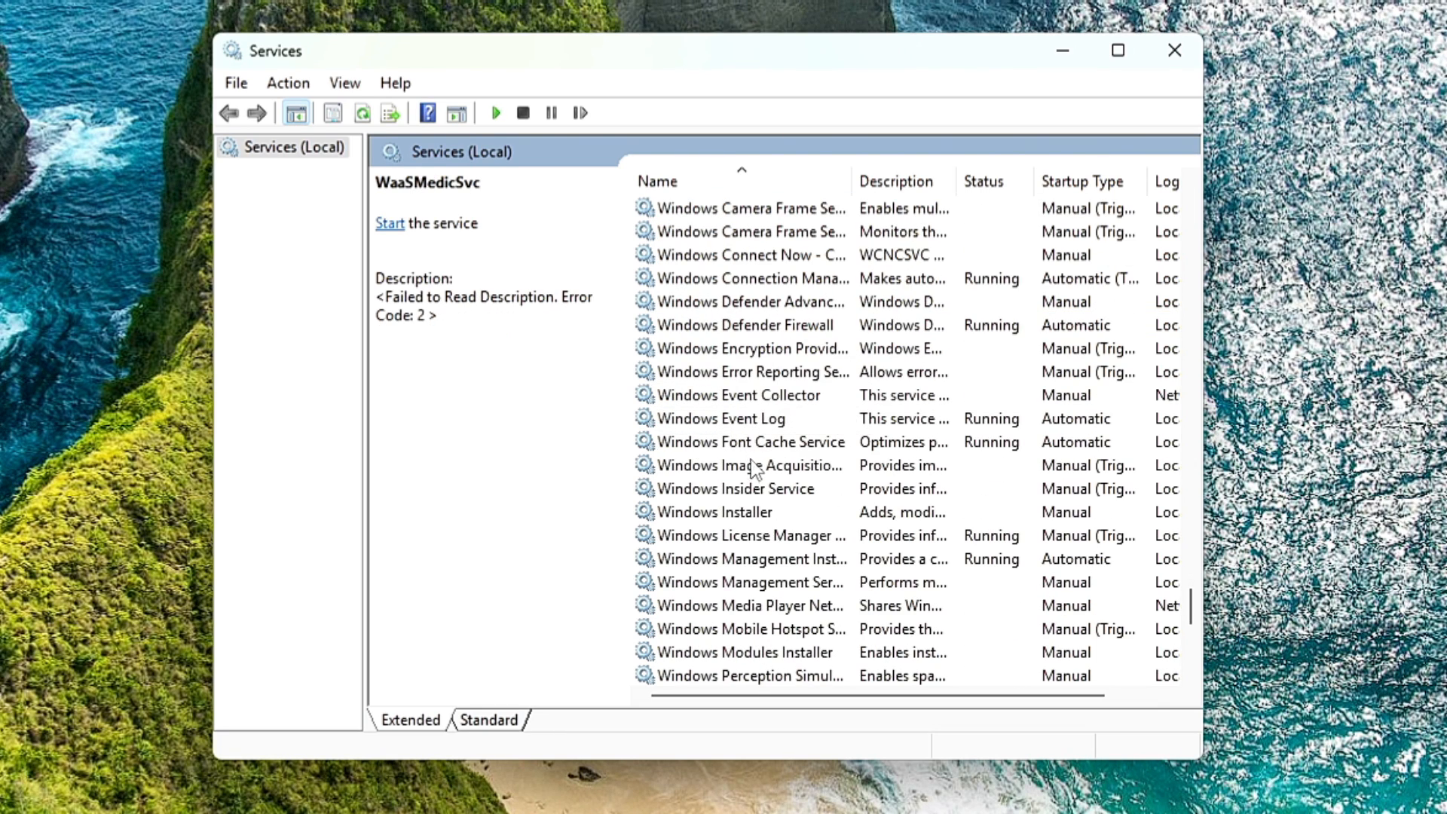
left_click(739, 441)
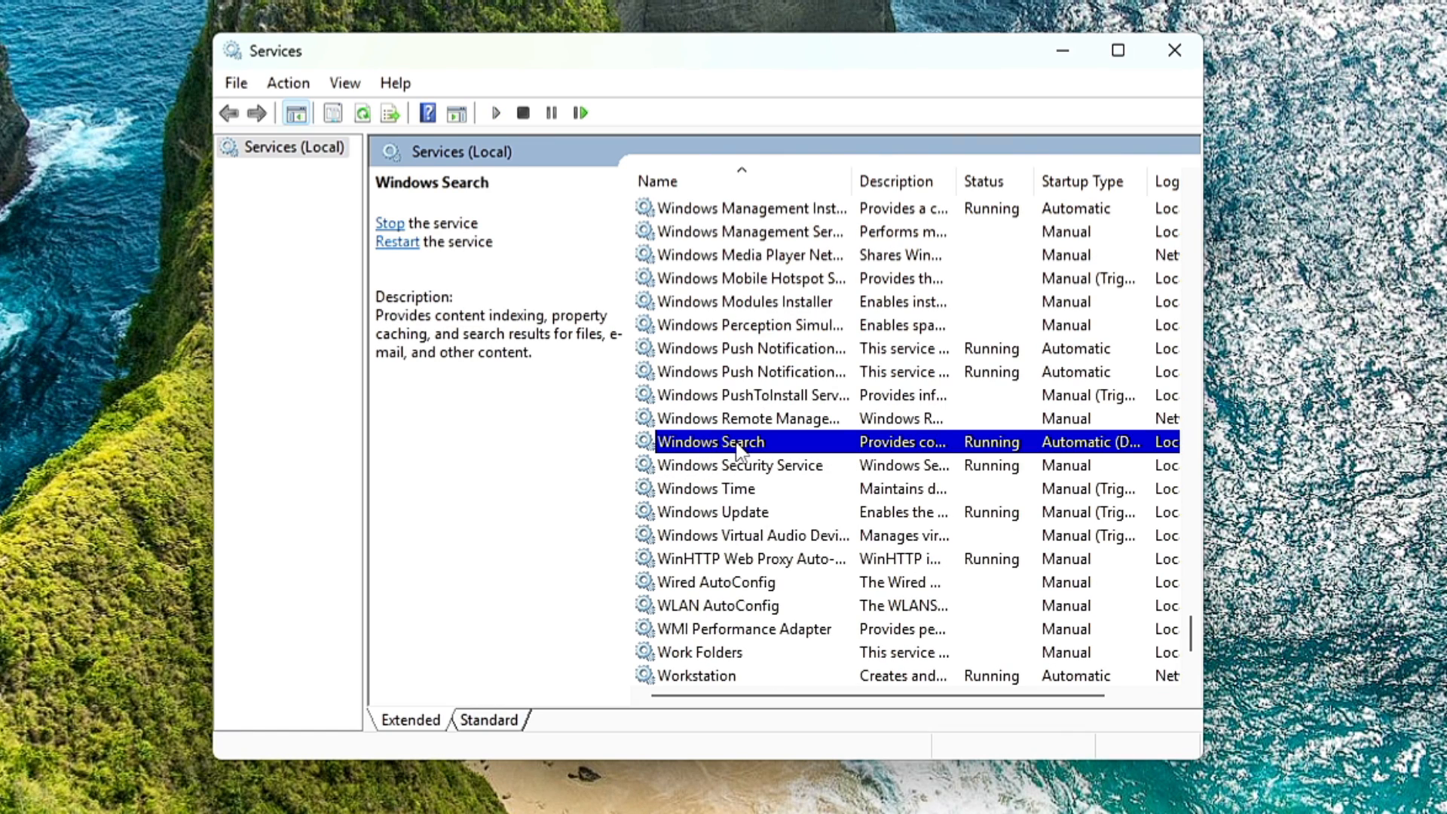
Set Windows Search startup type to Disabled, stop the service, apply and confirm
double_click(711, 441)
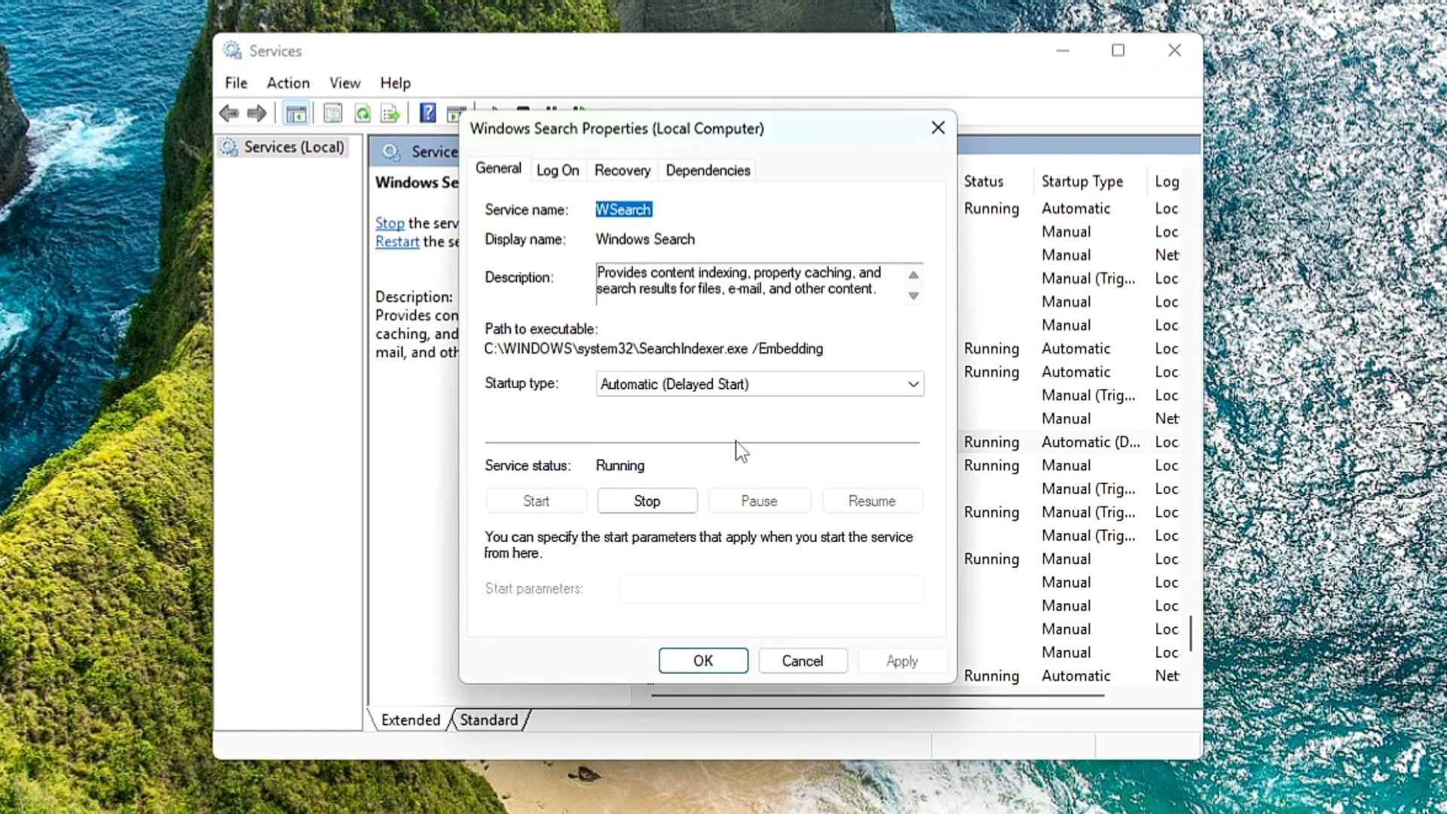
left_click(910, 384)
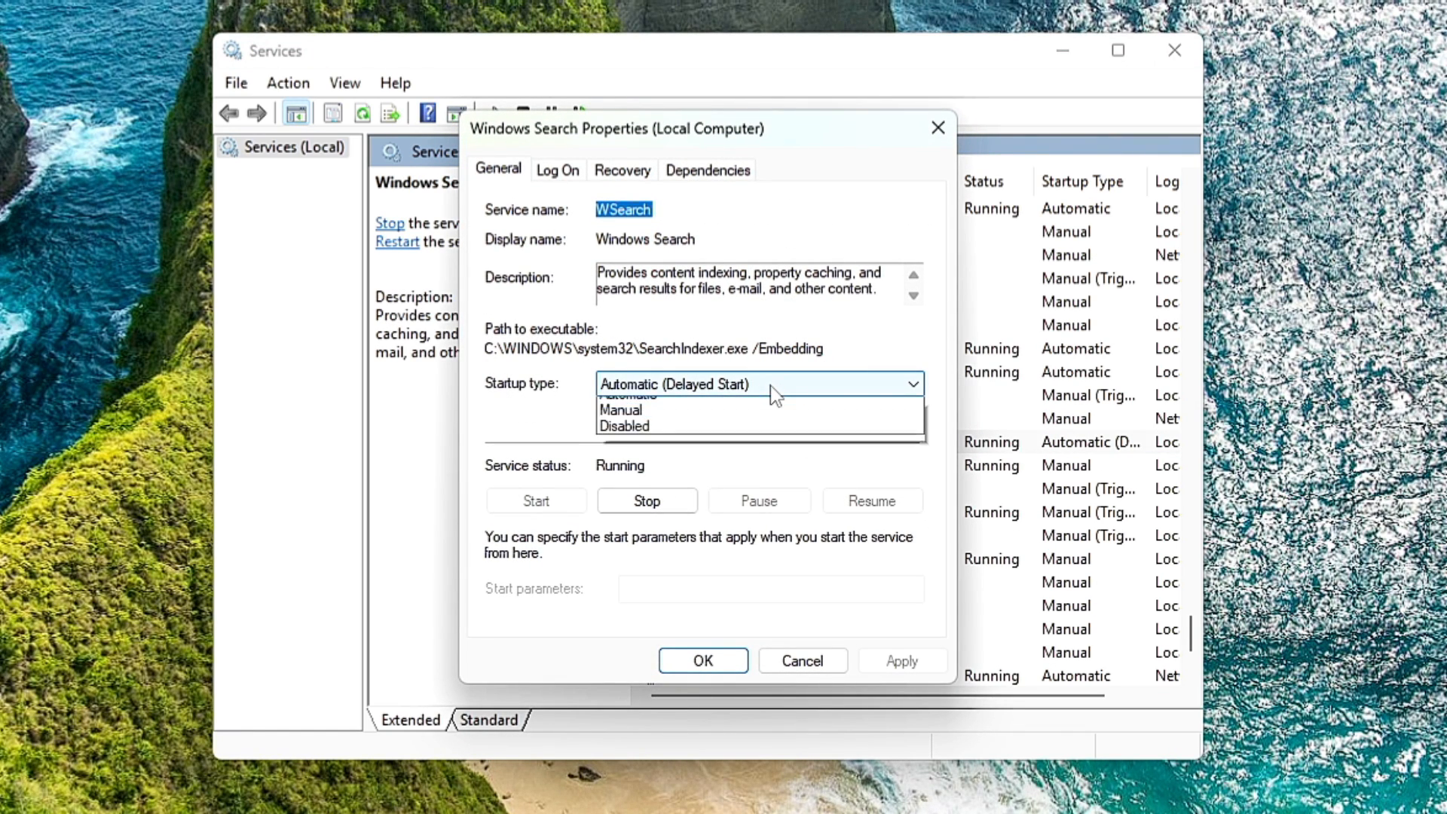
left_click(624, 425)
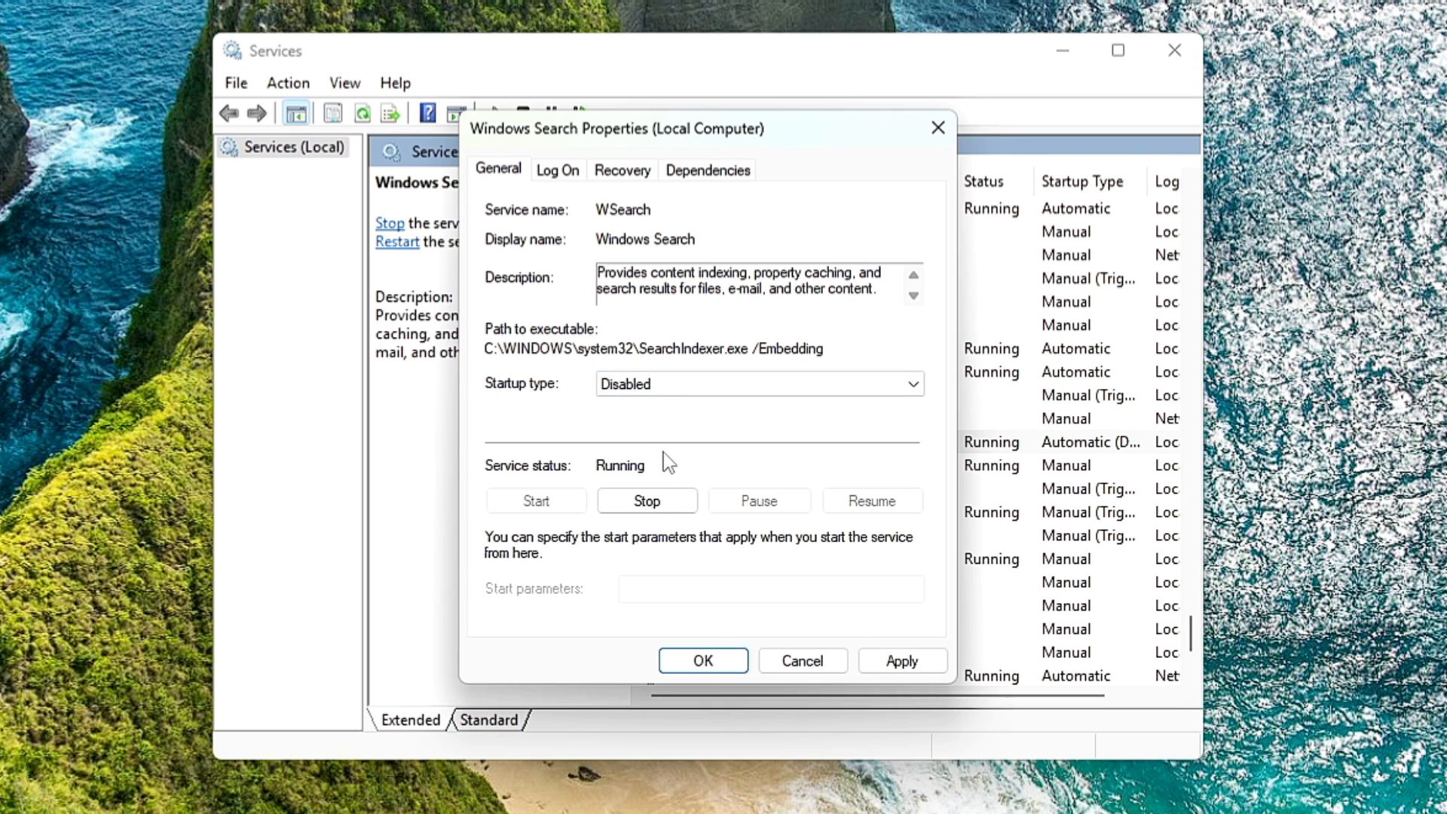
left_click(646, 500)
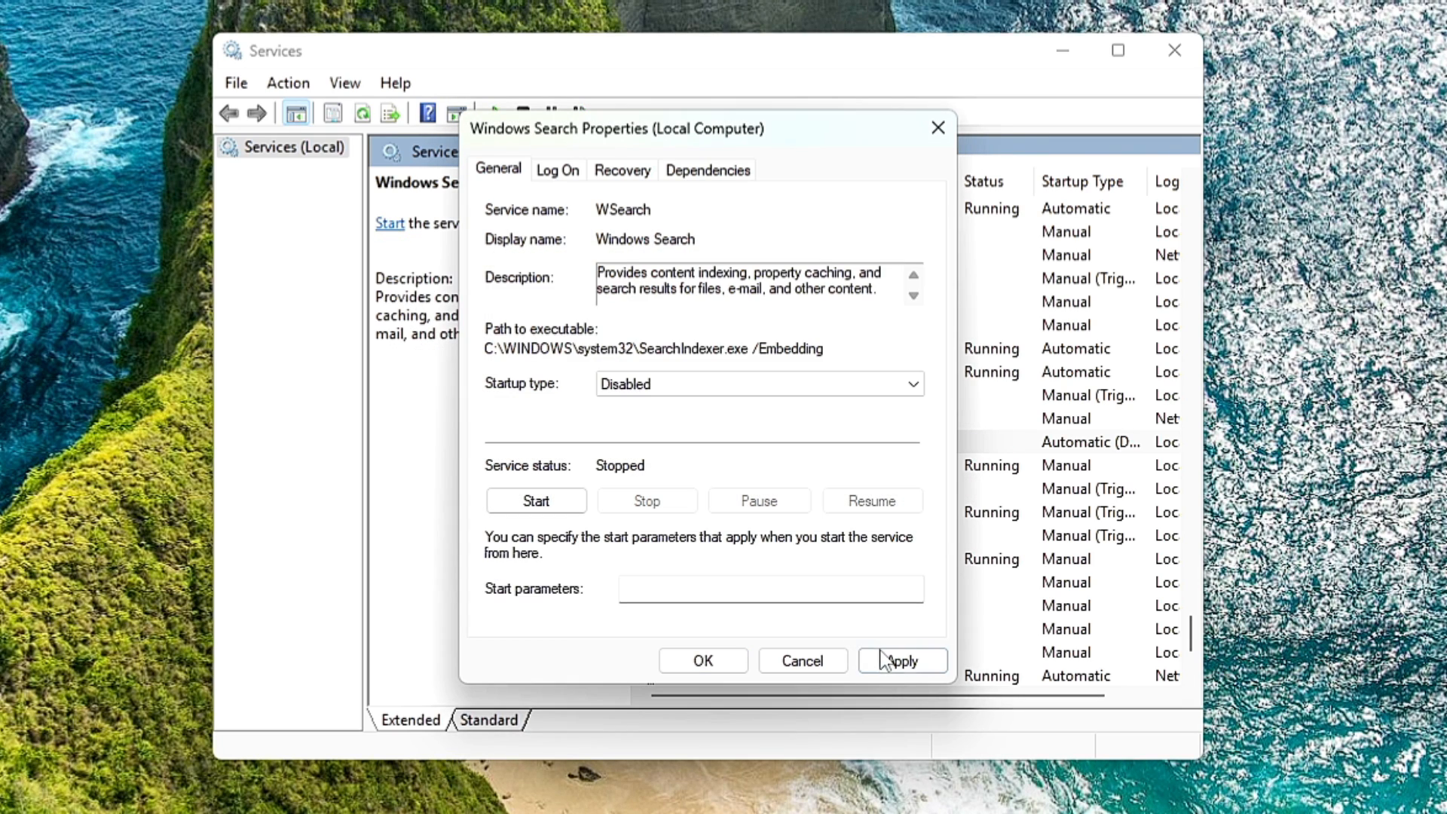
left_click(901, 661)
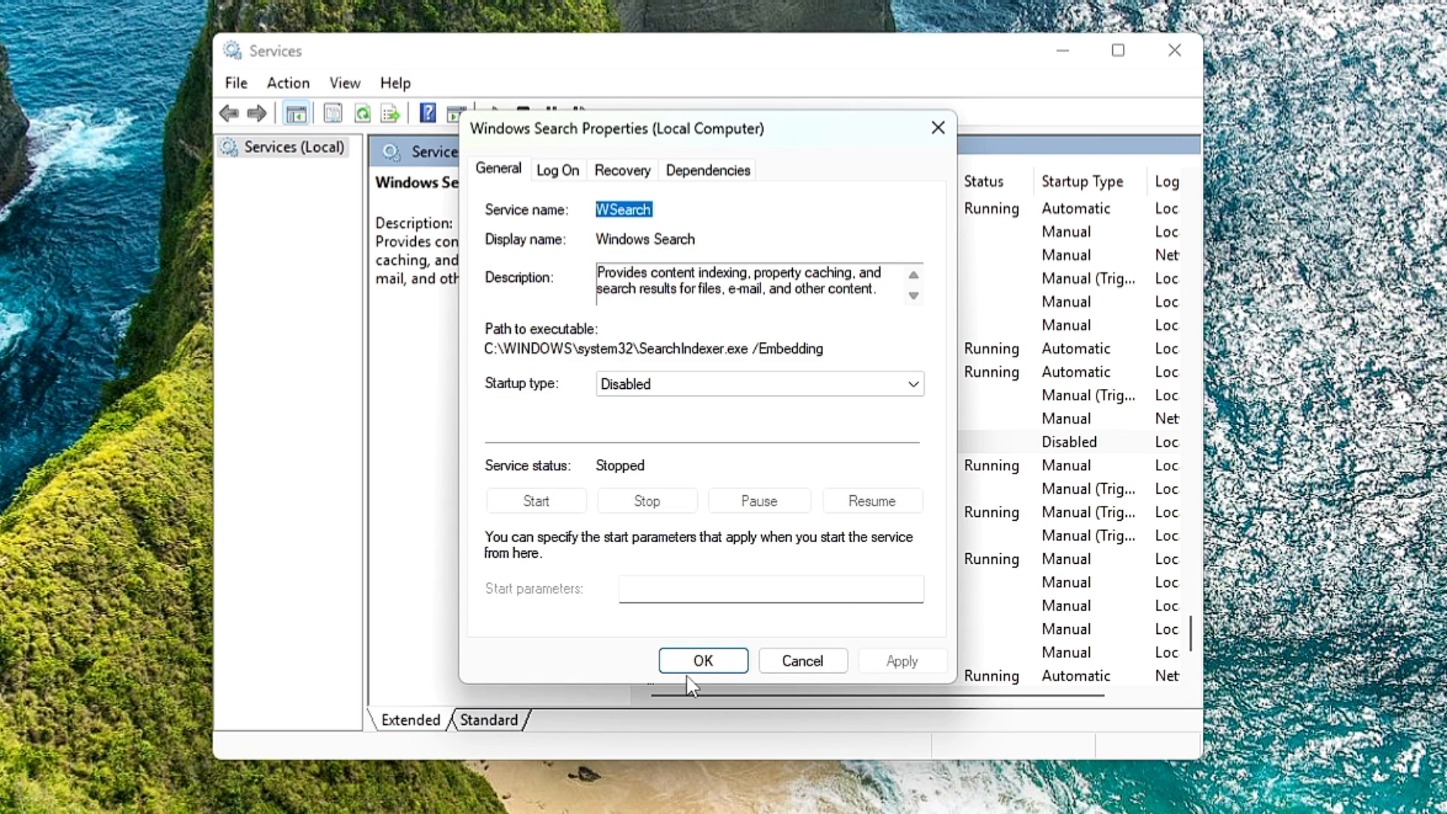
left_click(702, 661)
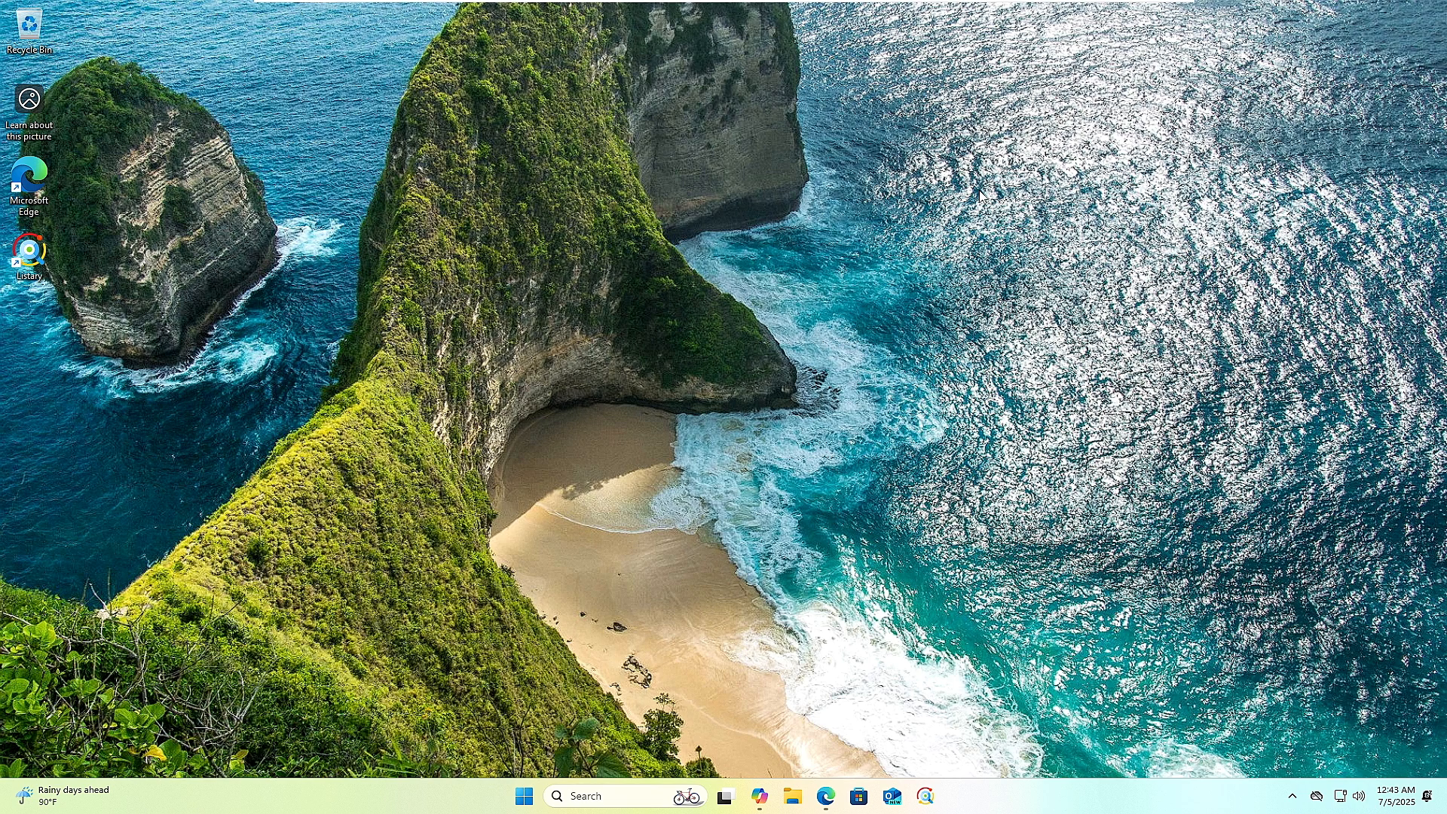
mouse_move(617, 768)
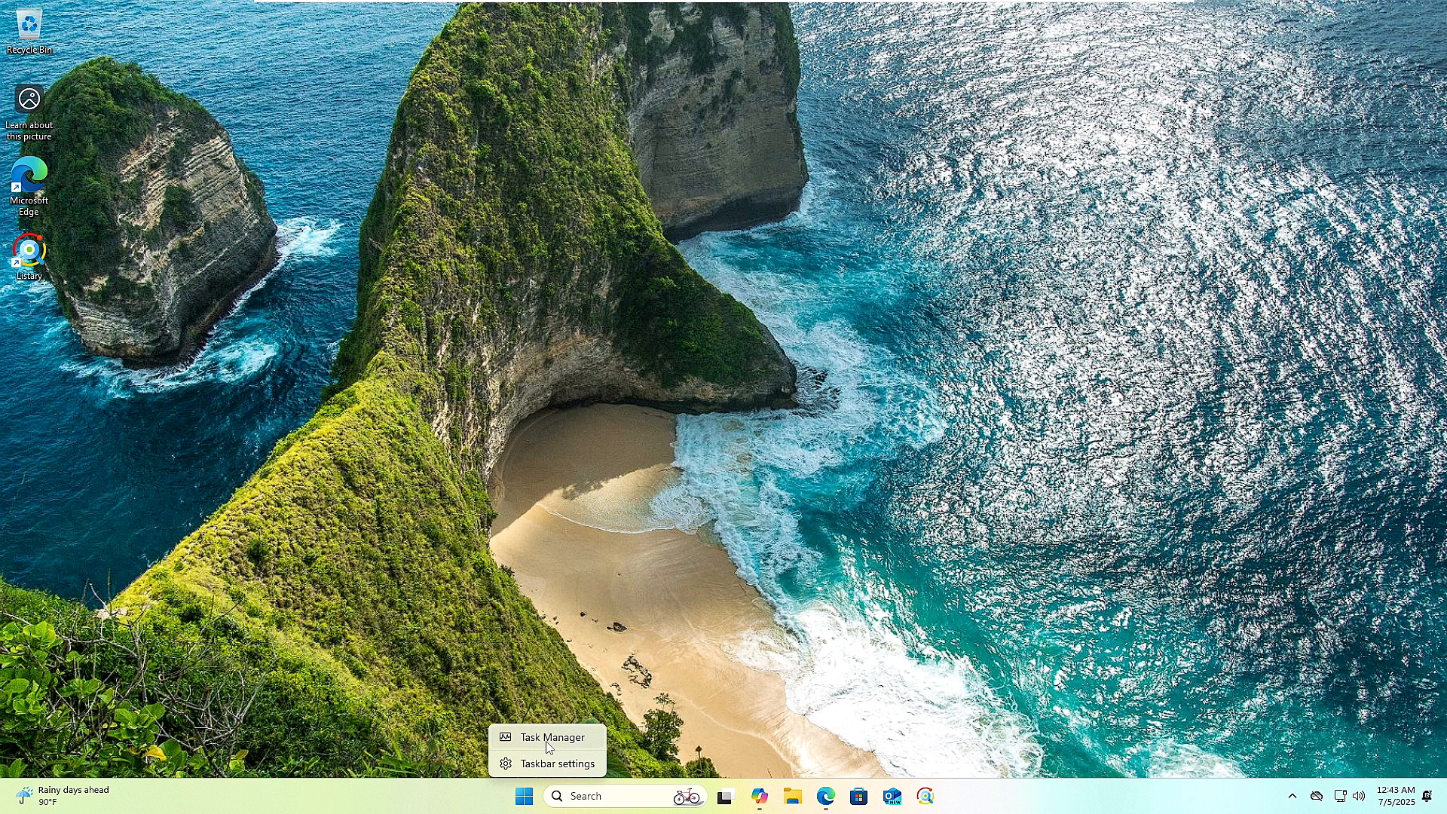
mouse_move(834, 541)
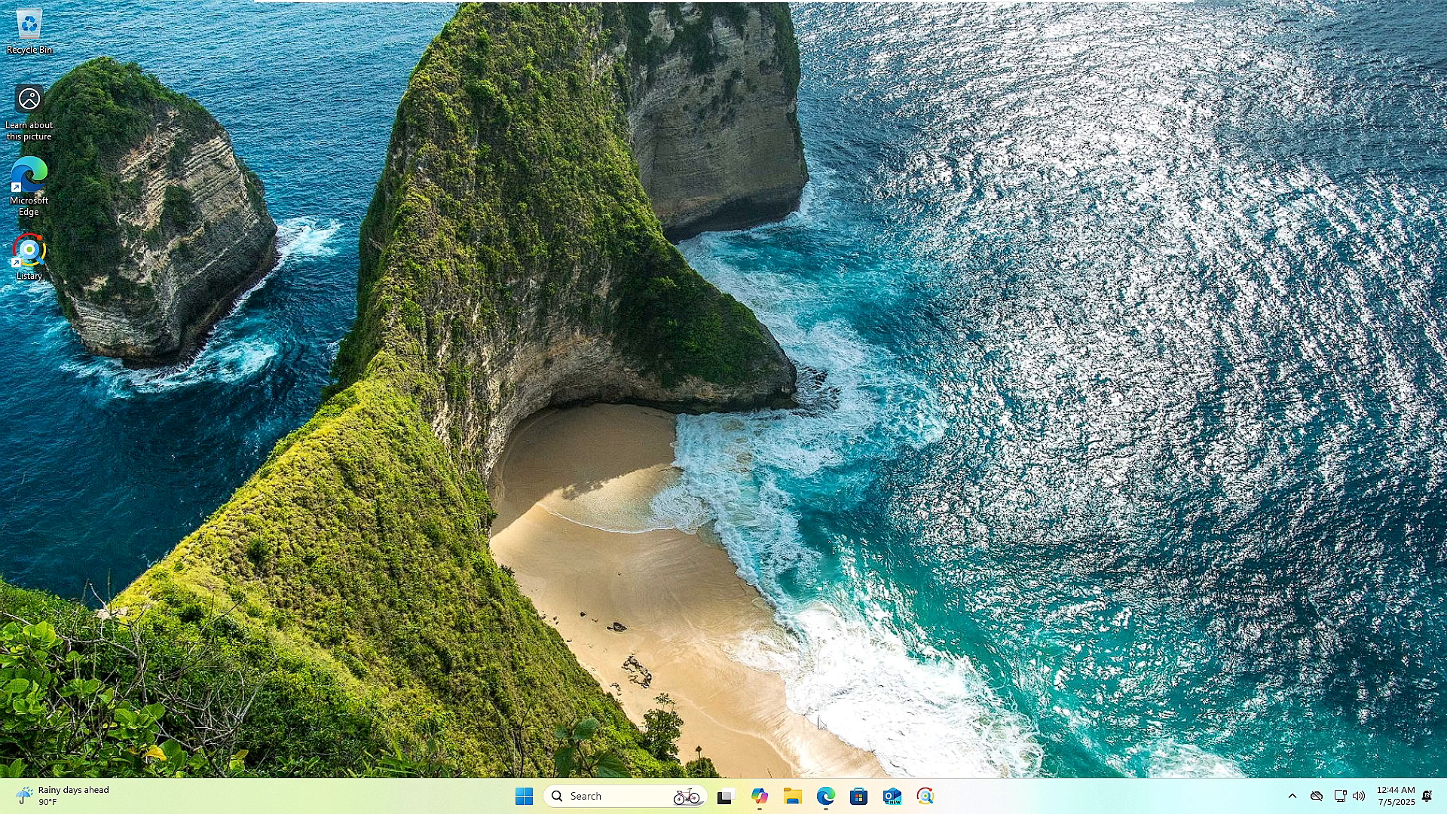
mouse_move(824, 796)
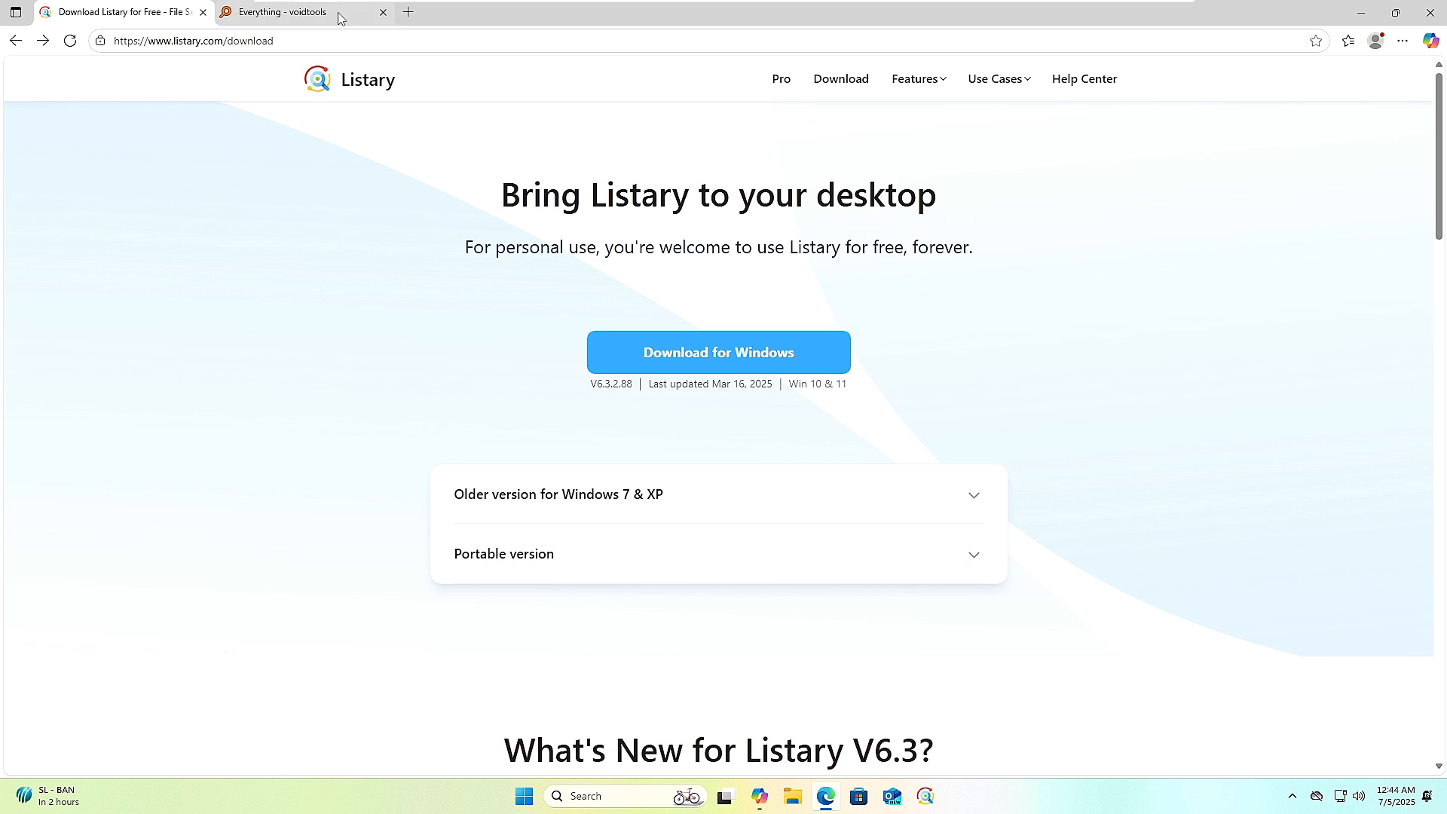
View the voidtools Everything tab, return to listary.com/download, then minimize Edge
left_click(277, 12)
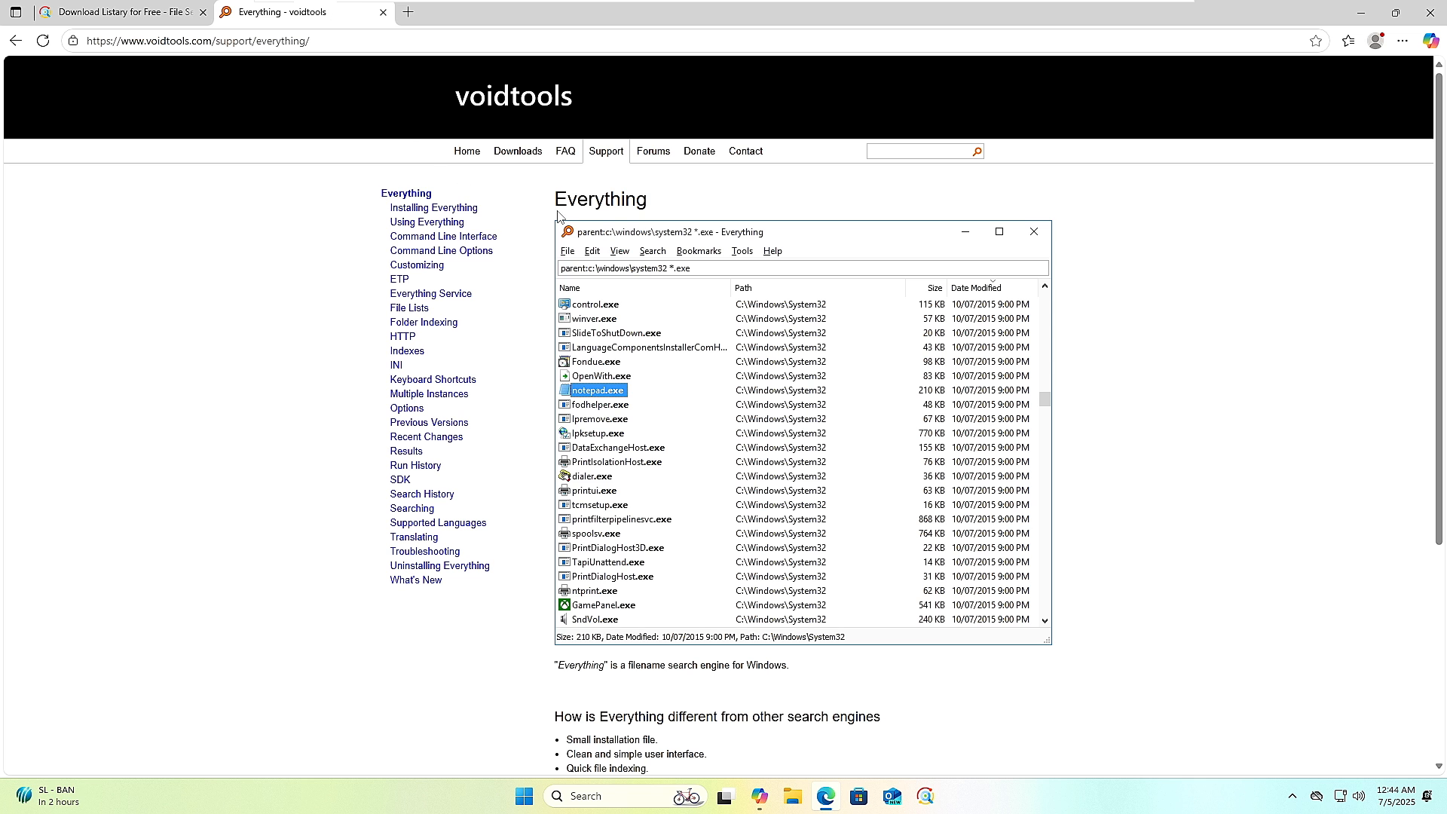
mouse_move(515, 202)
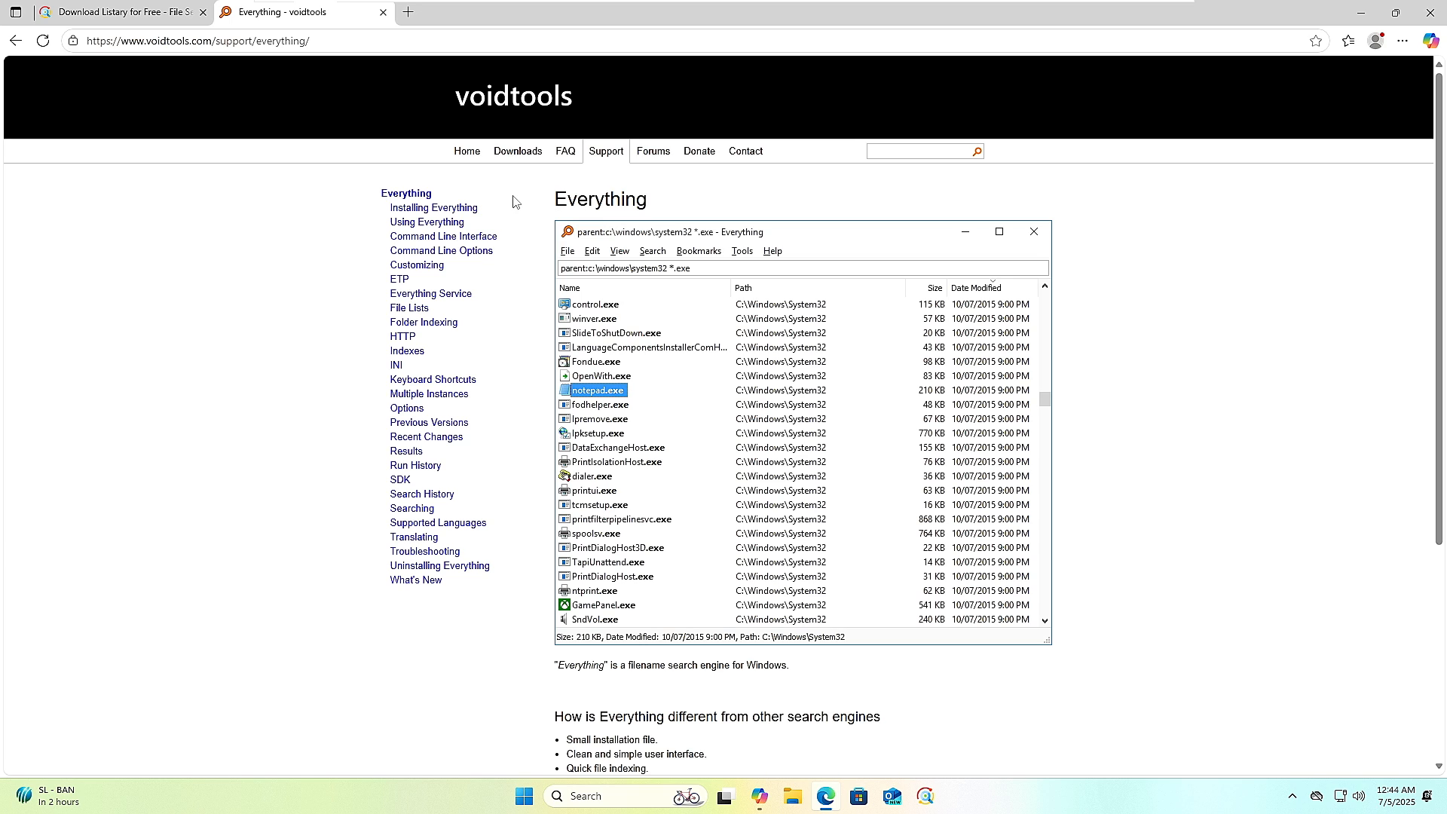
left_click(119, 12)
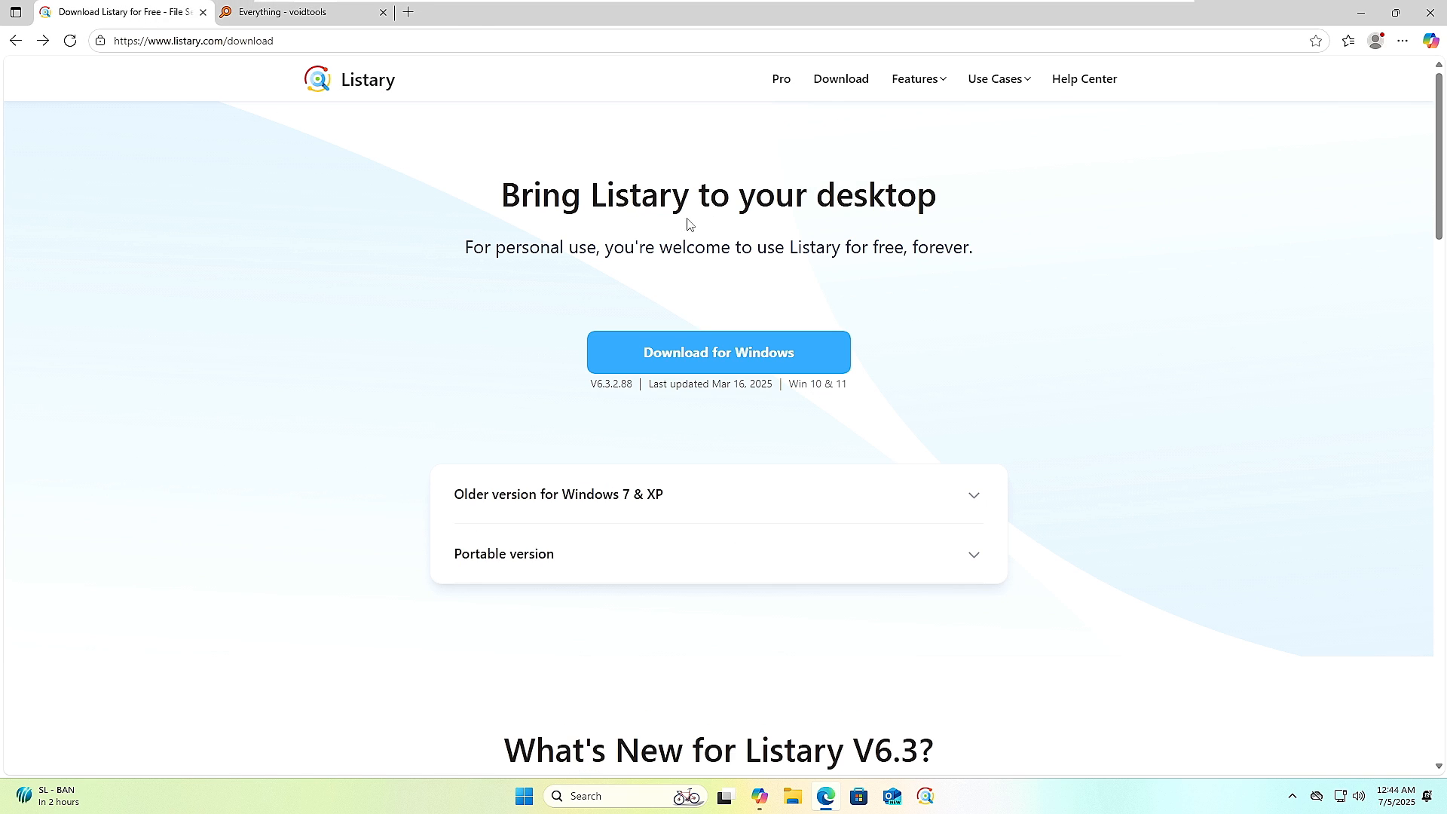
mouse_move(409, 127)
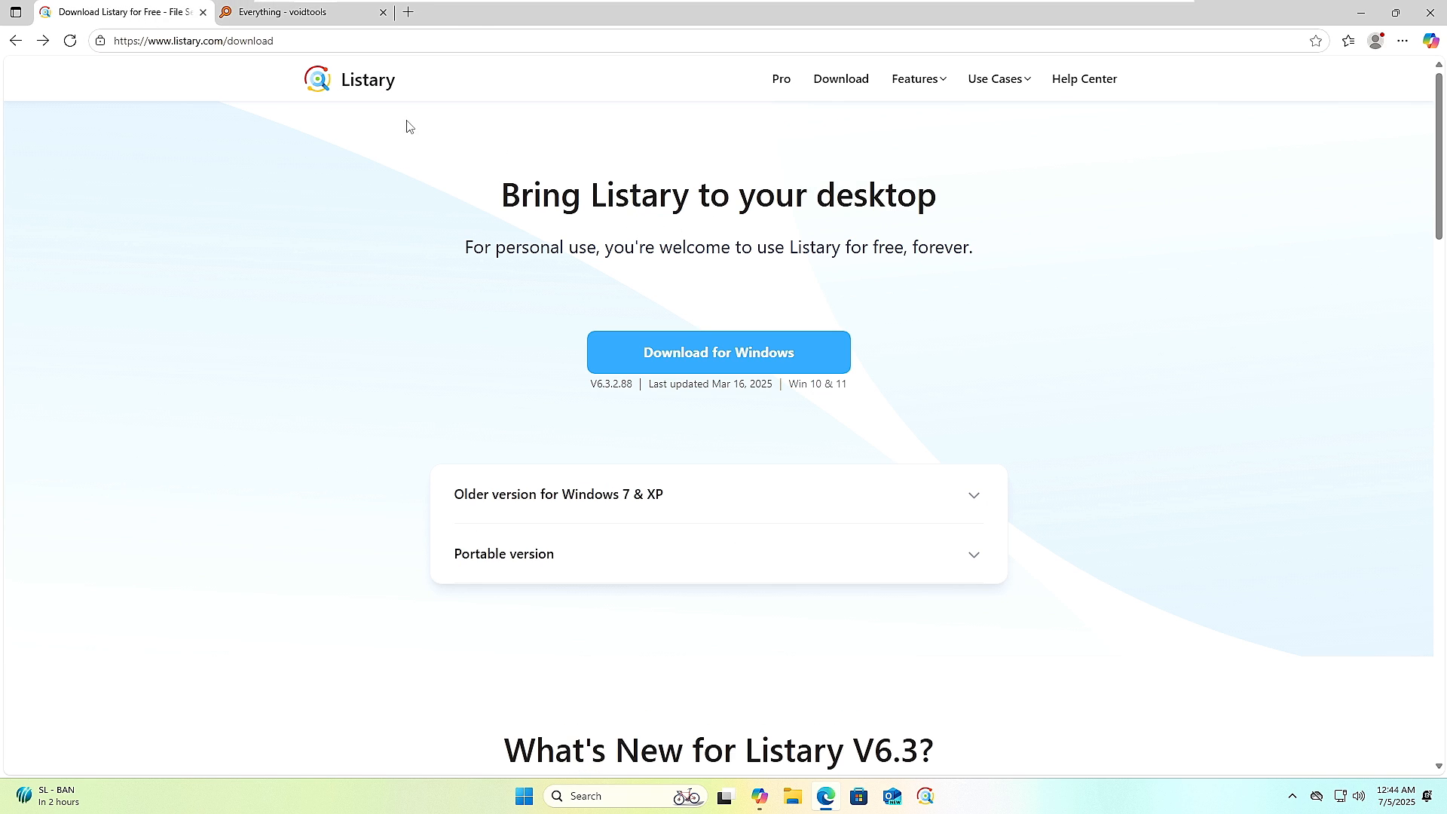
mouse_move(526, 231)
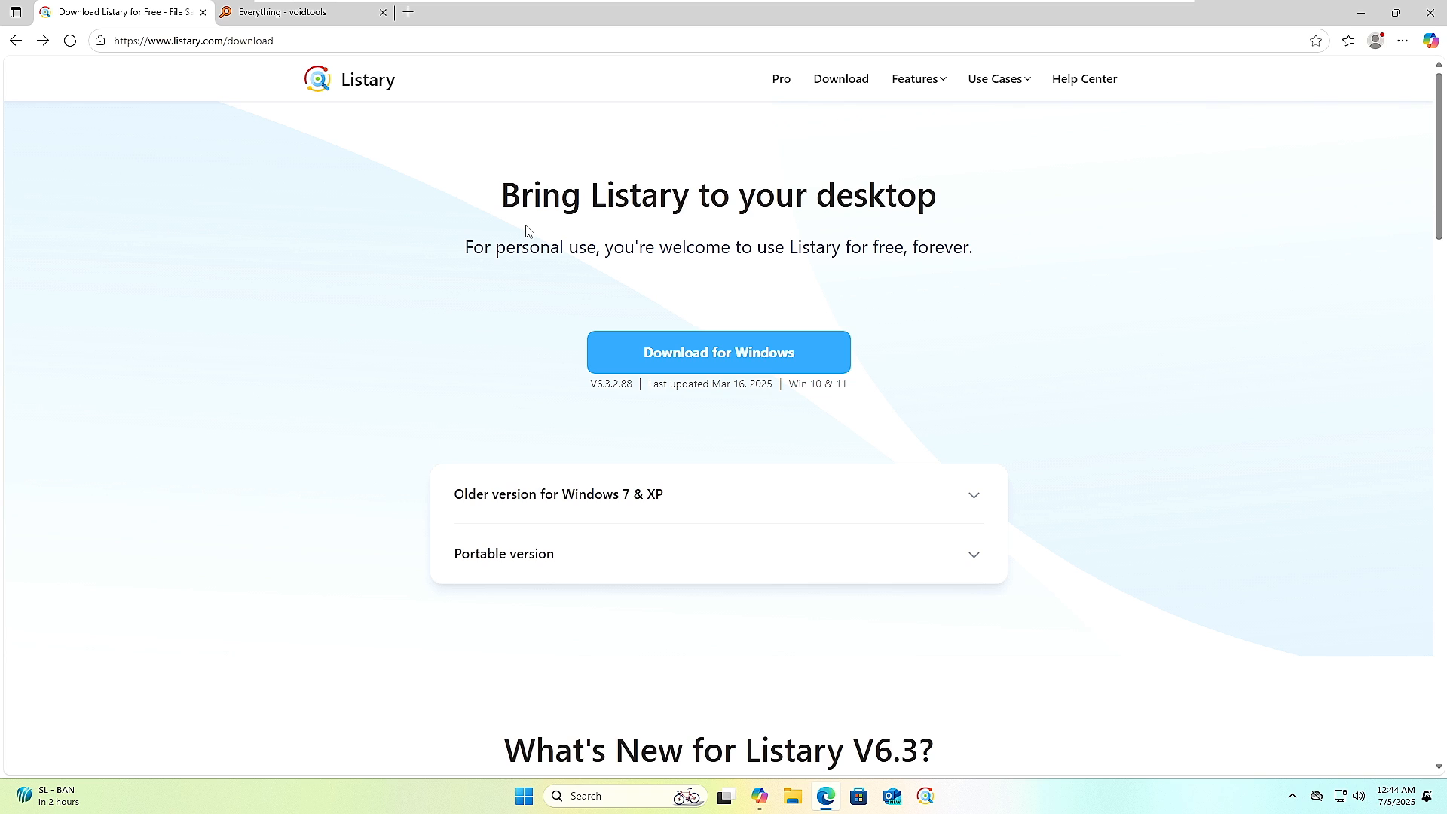
left_click(1348, 41)
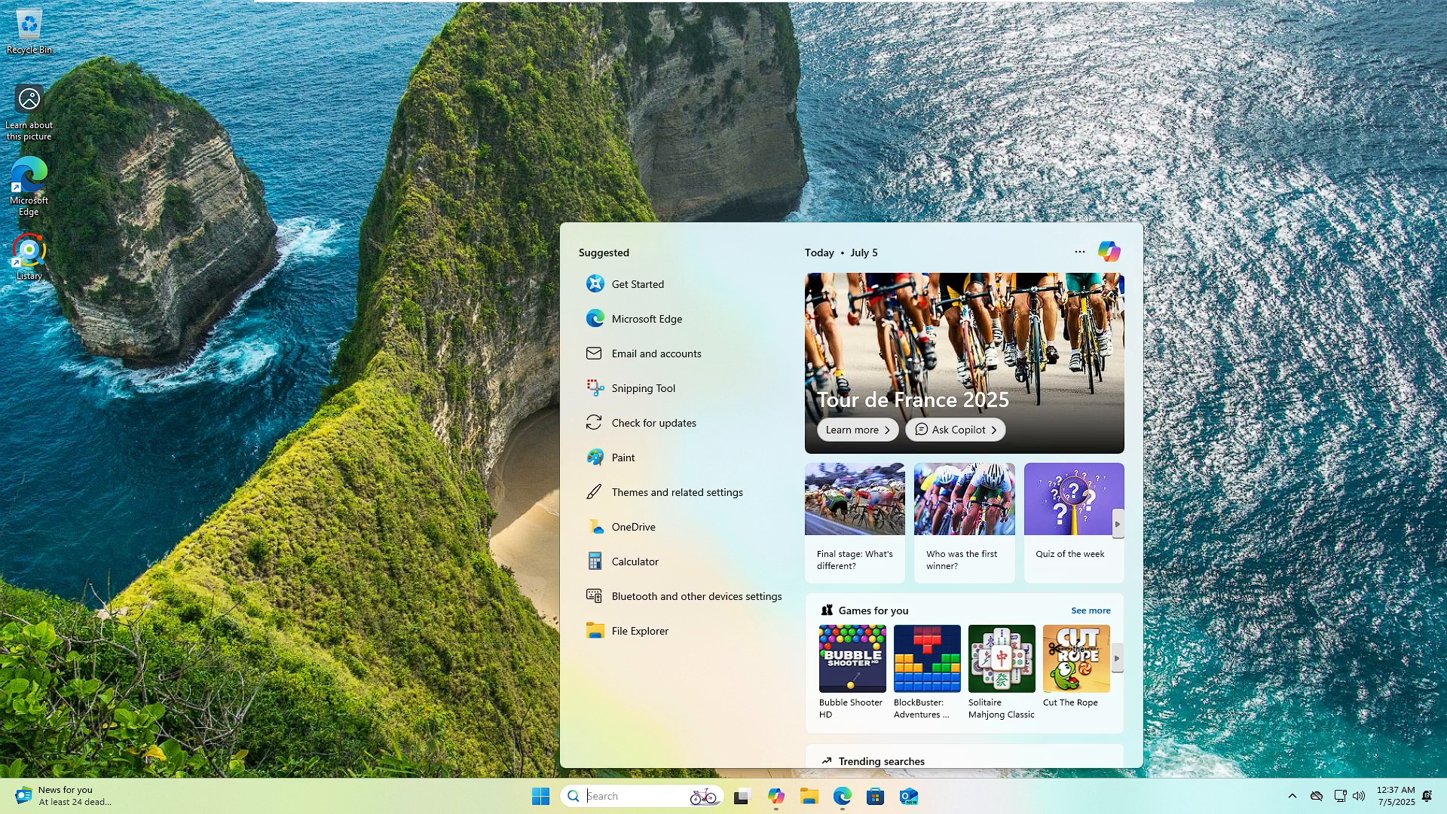
Find listary.exe via Start search and pin Listary to the taskbar
type("listary.exe")
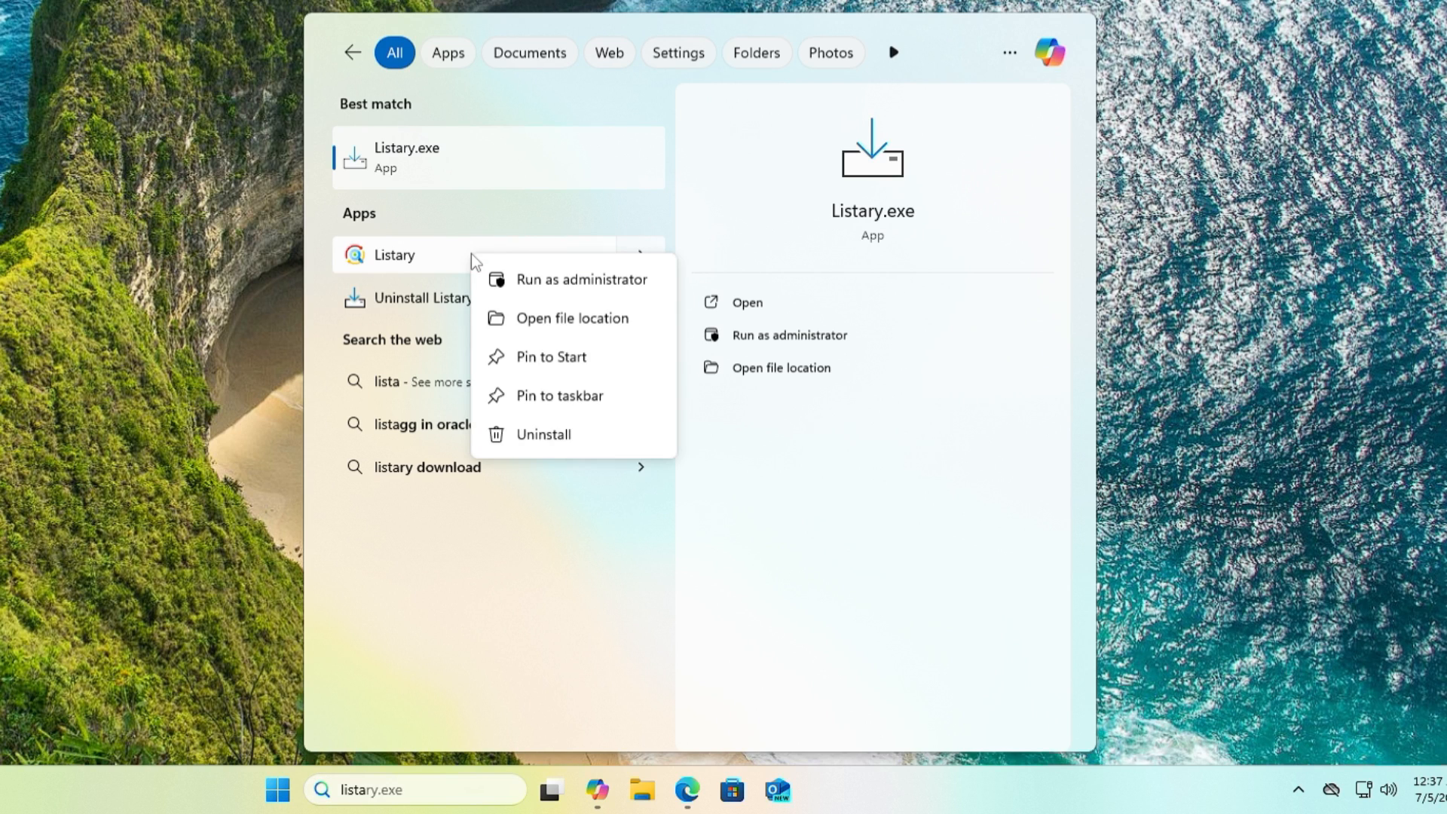
mouse_move(562, 395)
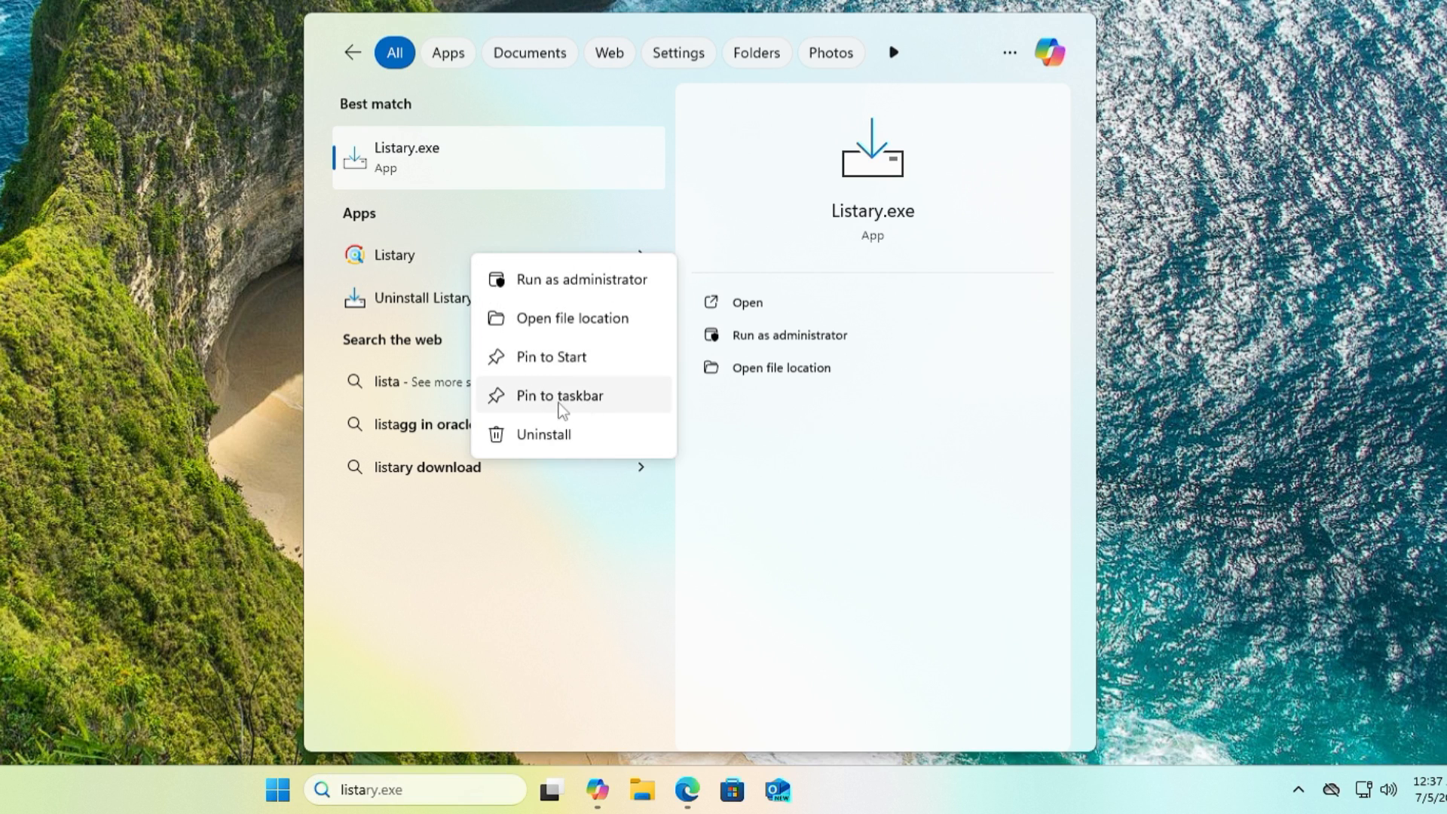
left_click(561, 395)
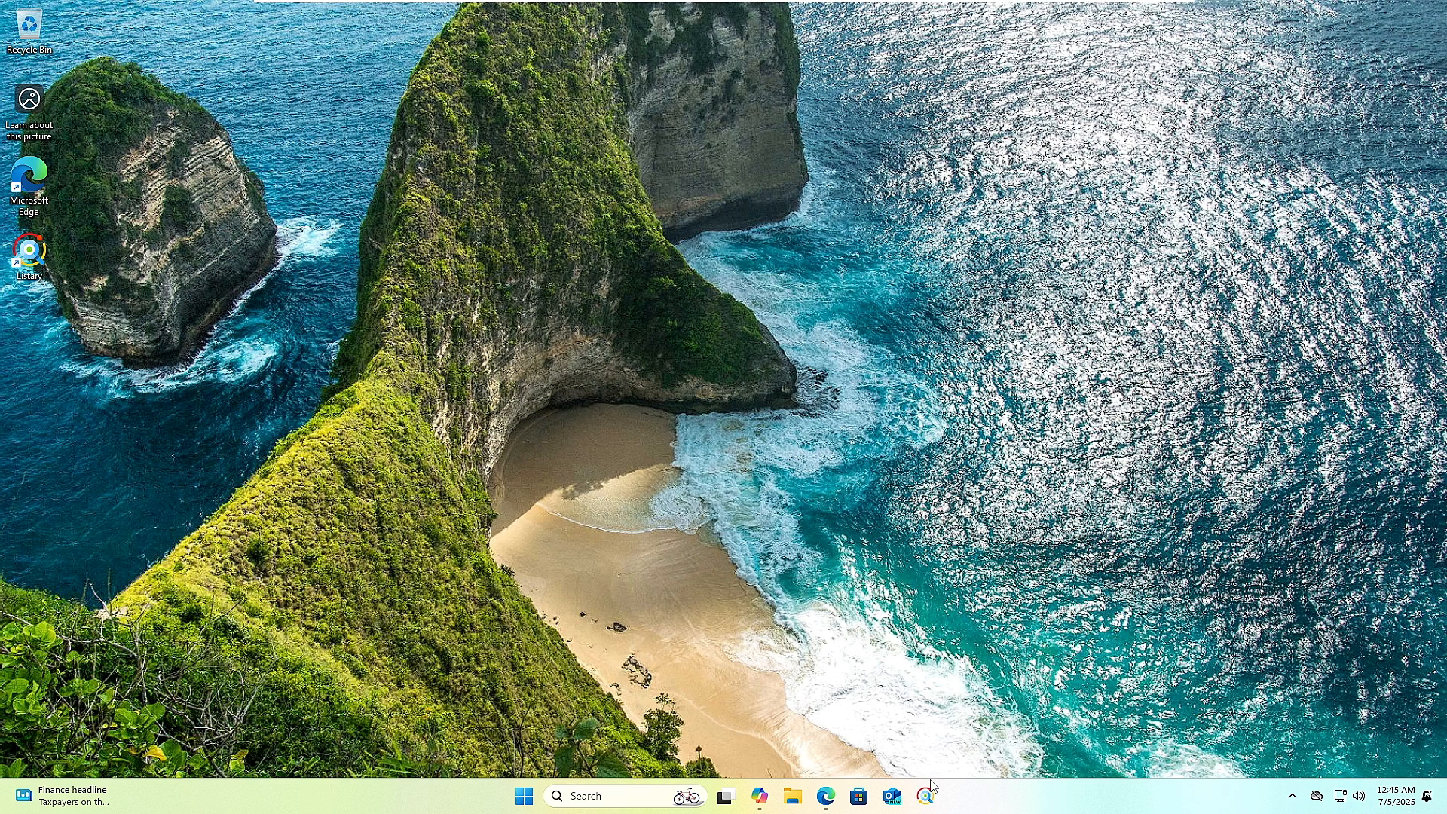
Launch Listary File Search, shift its window right, search 'exe', then 'file'
left_click(924, 796)
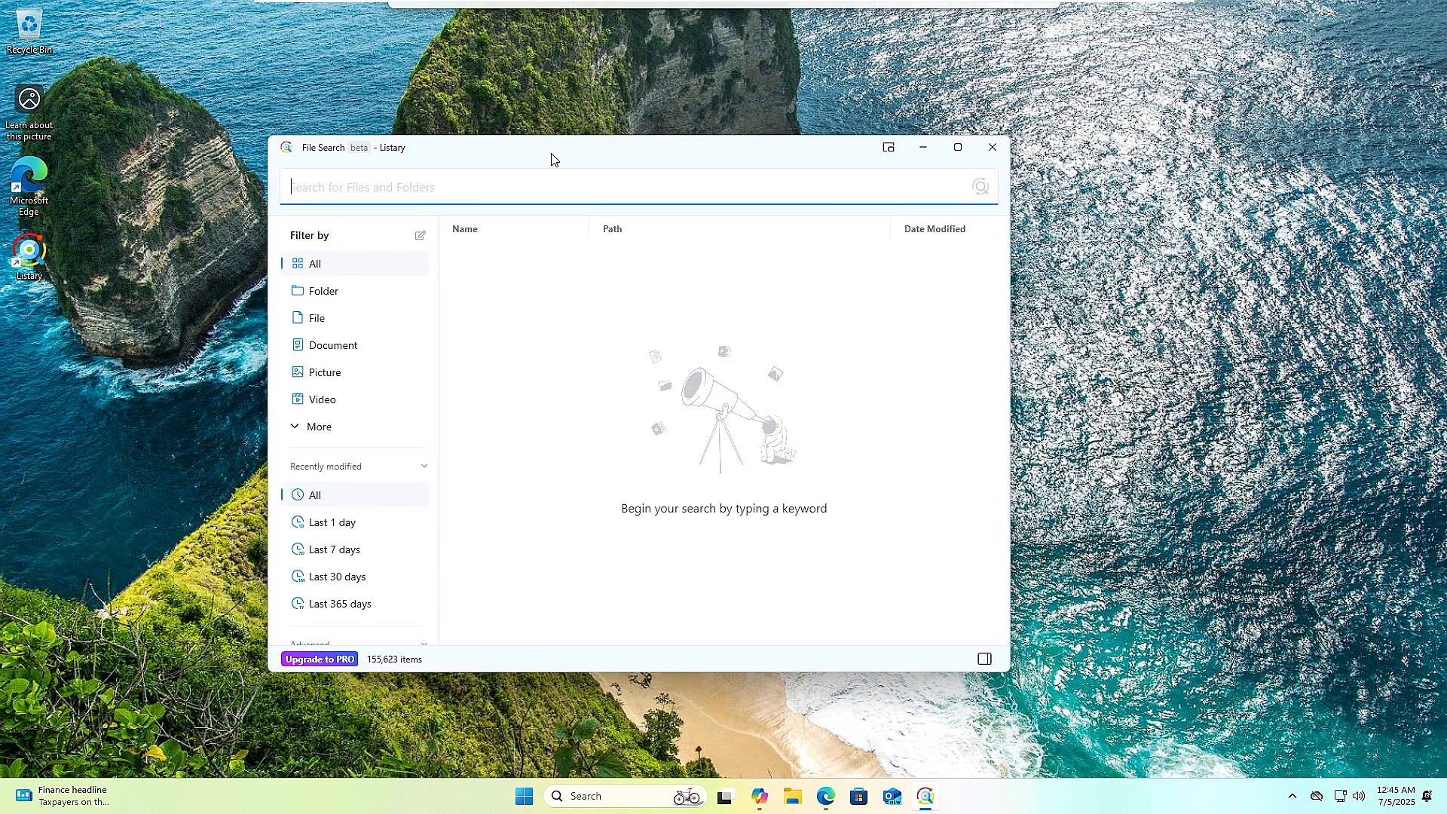
left_click_drag(554, 156, 606, 161)
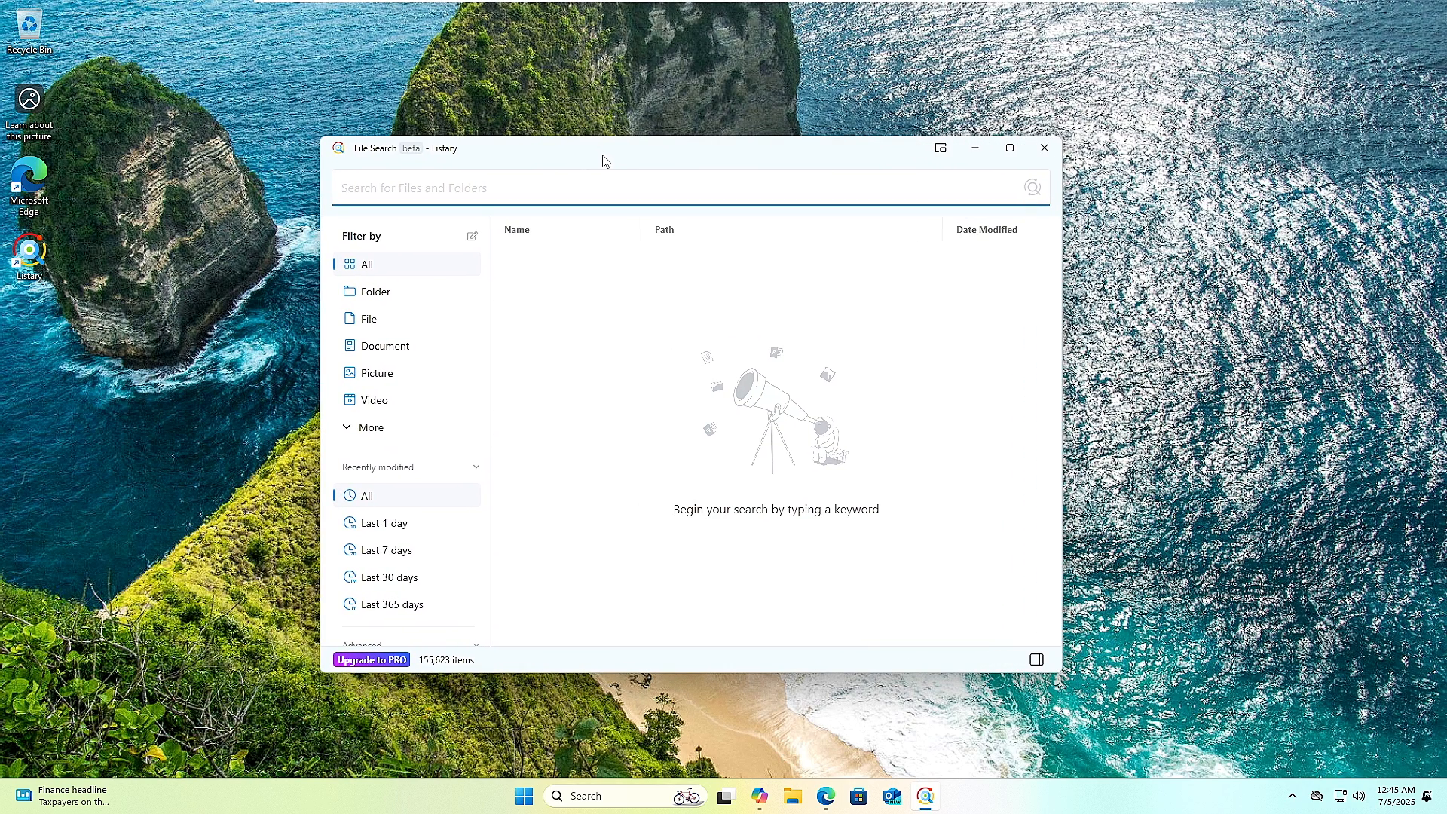
mouse_move(386, 304)
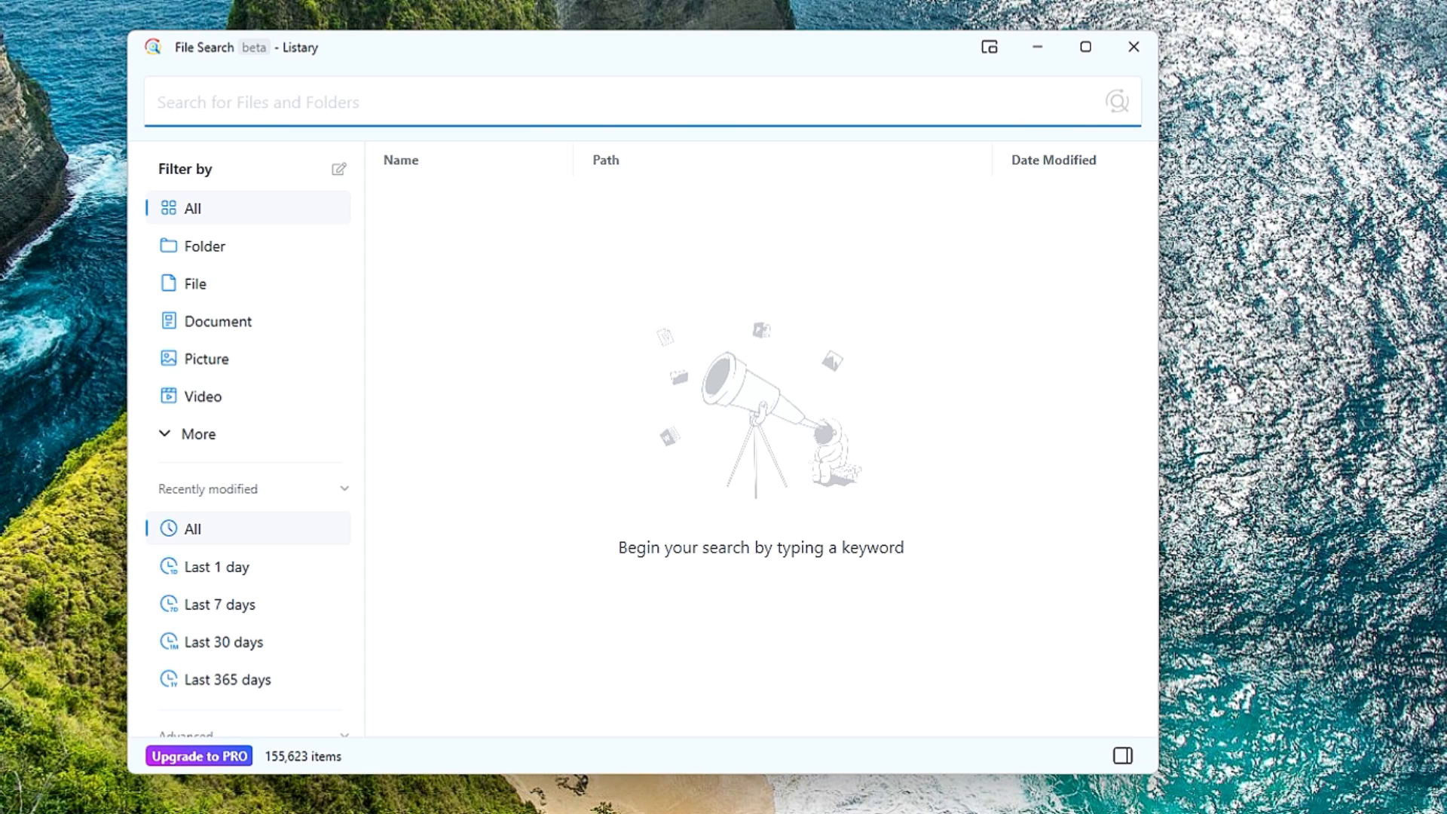
left_click(369, 102)
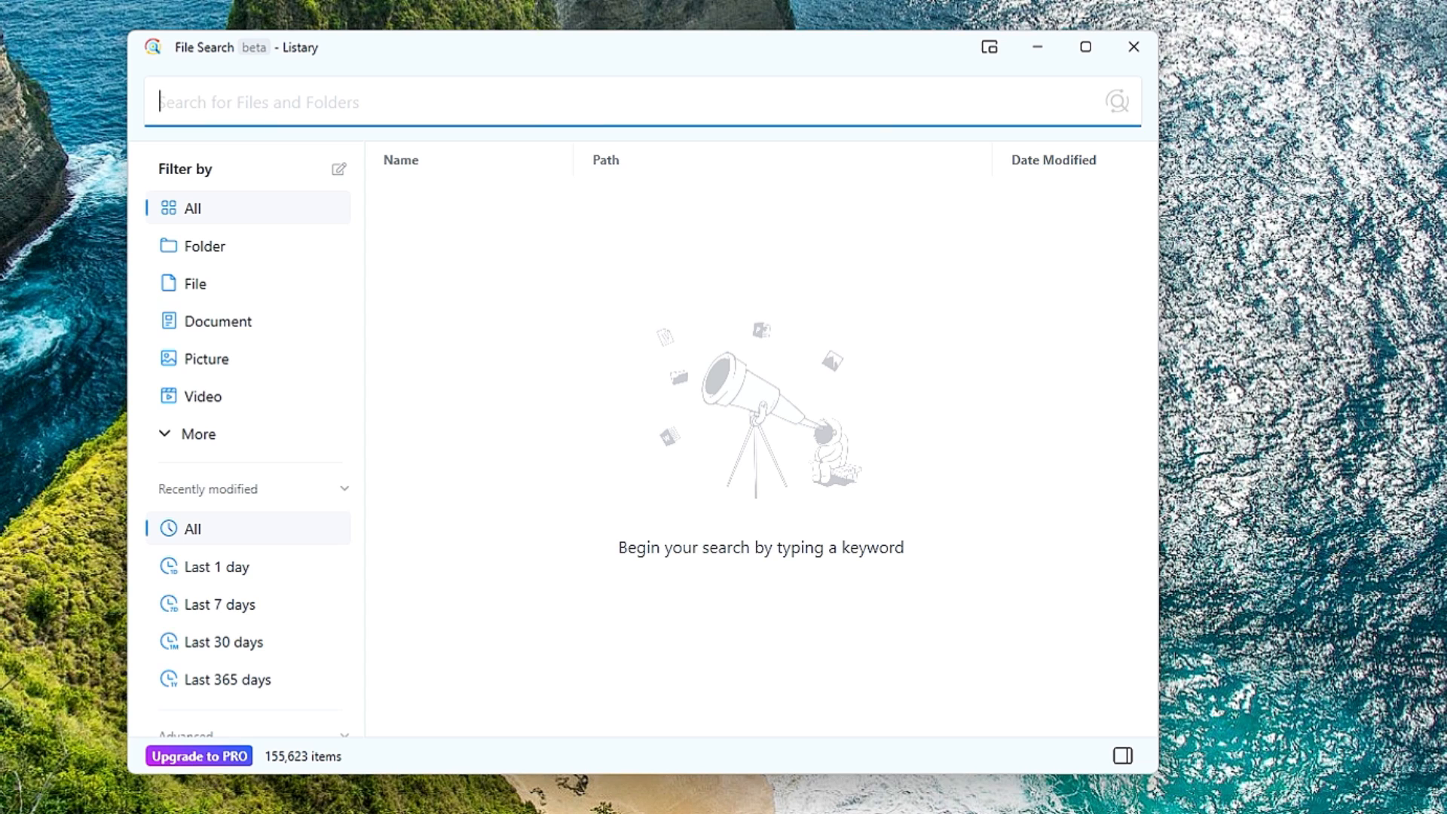
type("exe")
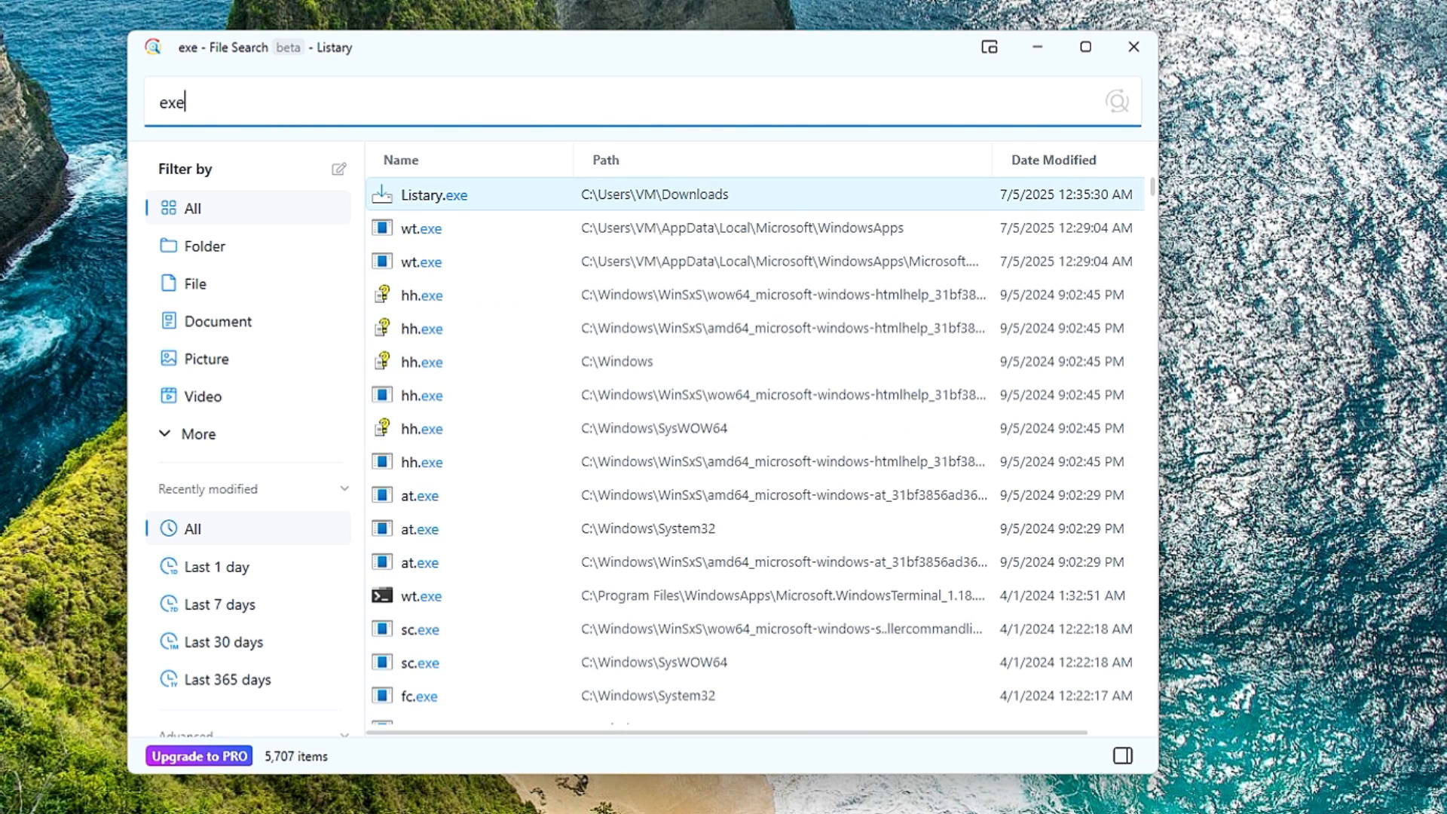
mouse_move(539, 231)
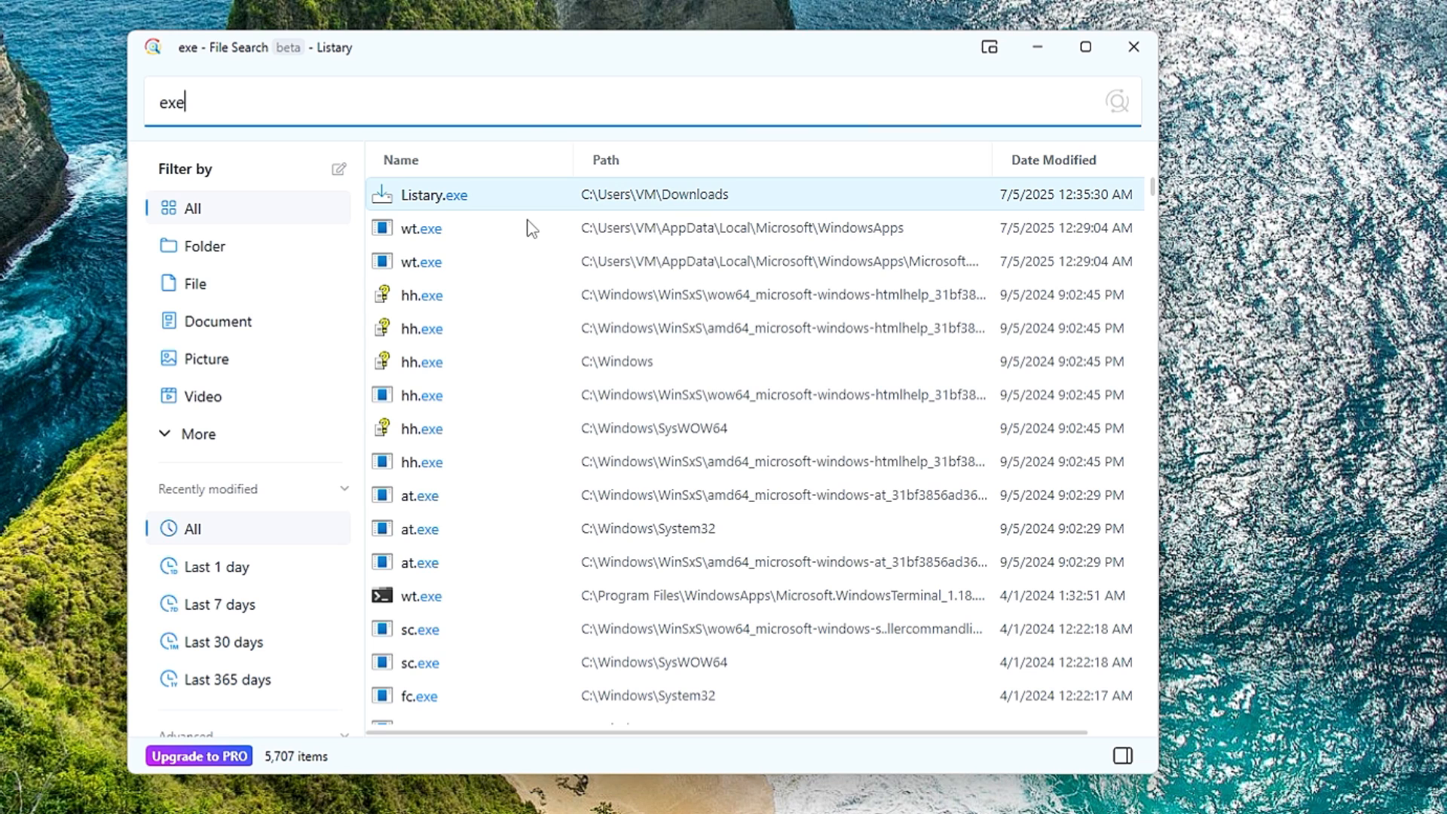
scroll("down", 3)
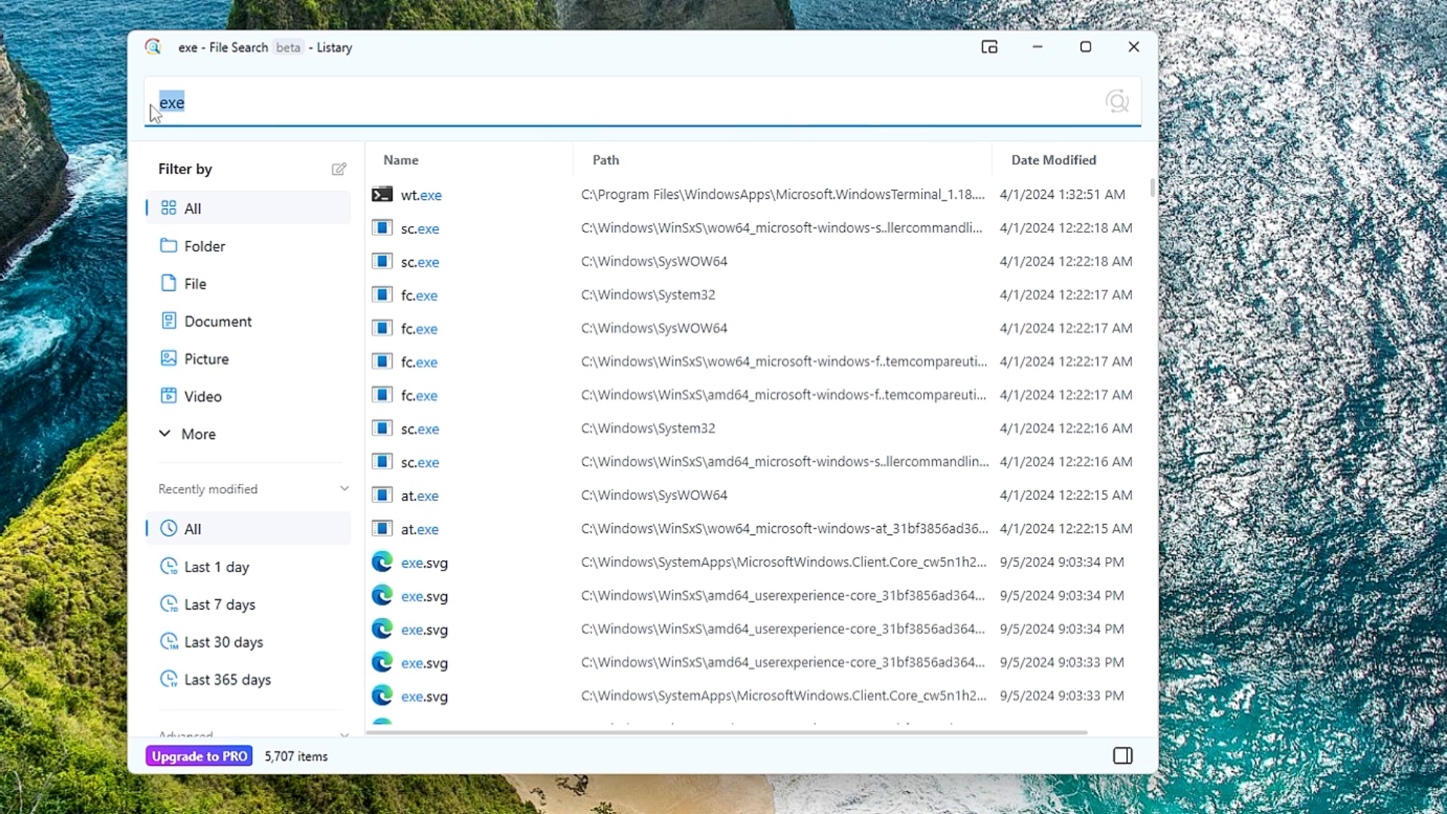
type("file")
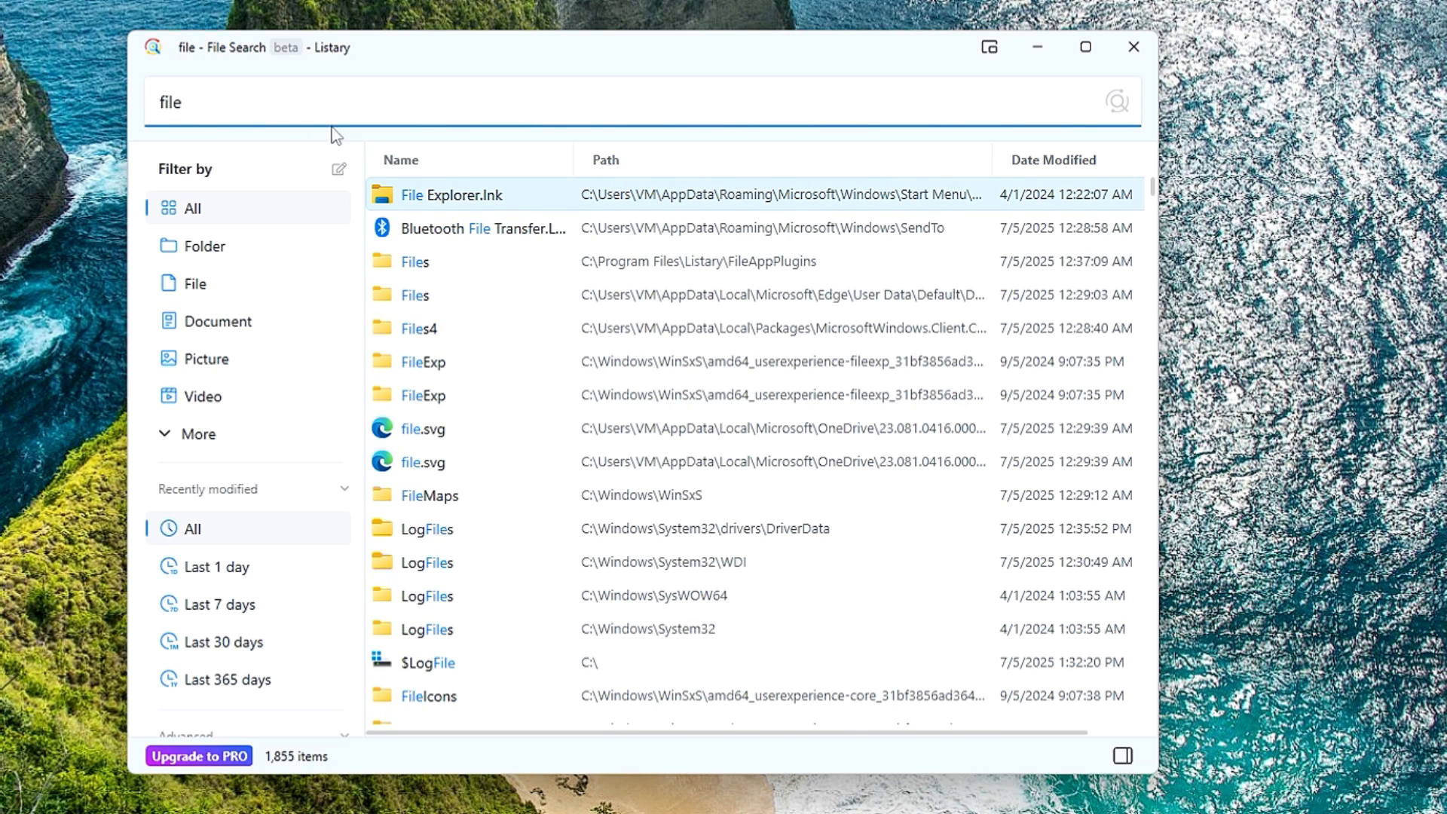
mouse_move(589, 246)
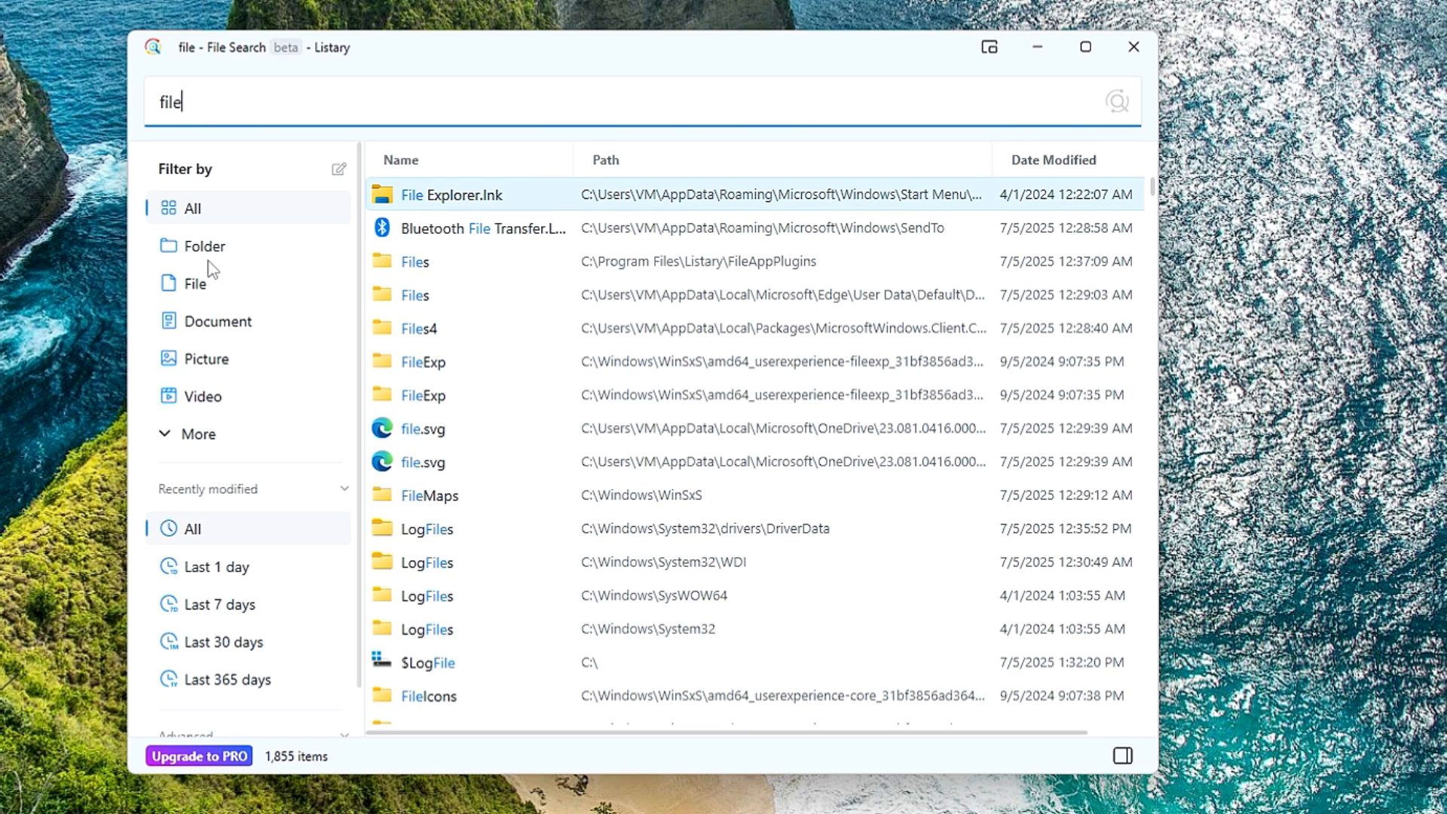
Filter 'file' results by Folder, File, Document, Picture, then Video, leaving file-search.mp4
left_click(204, 246)
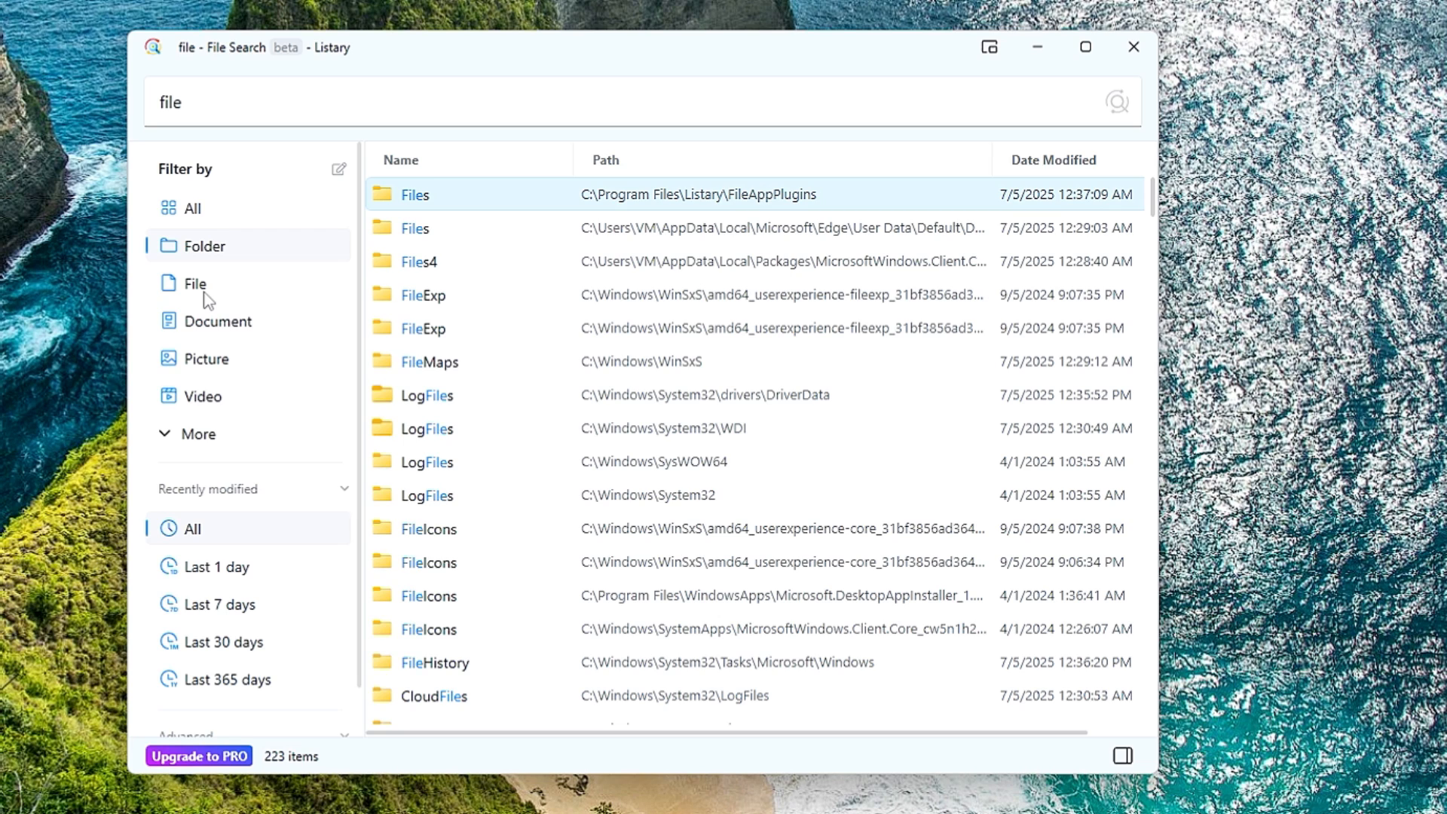
left_click(195, 284)
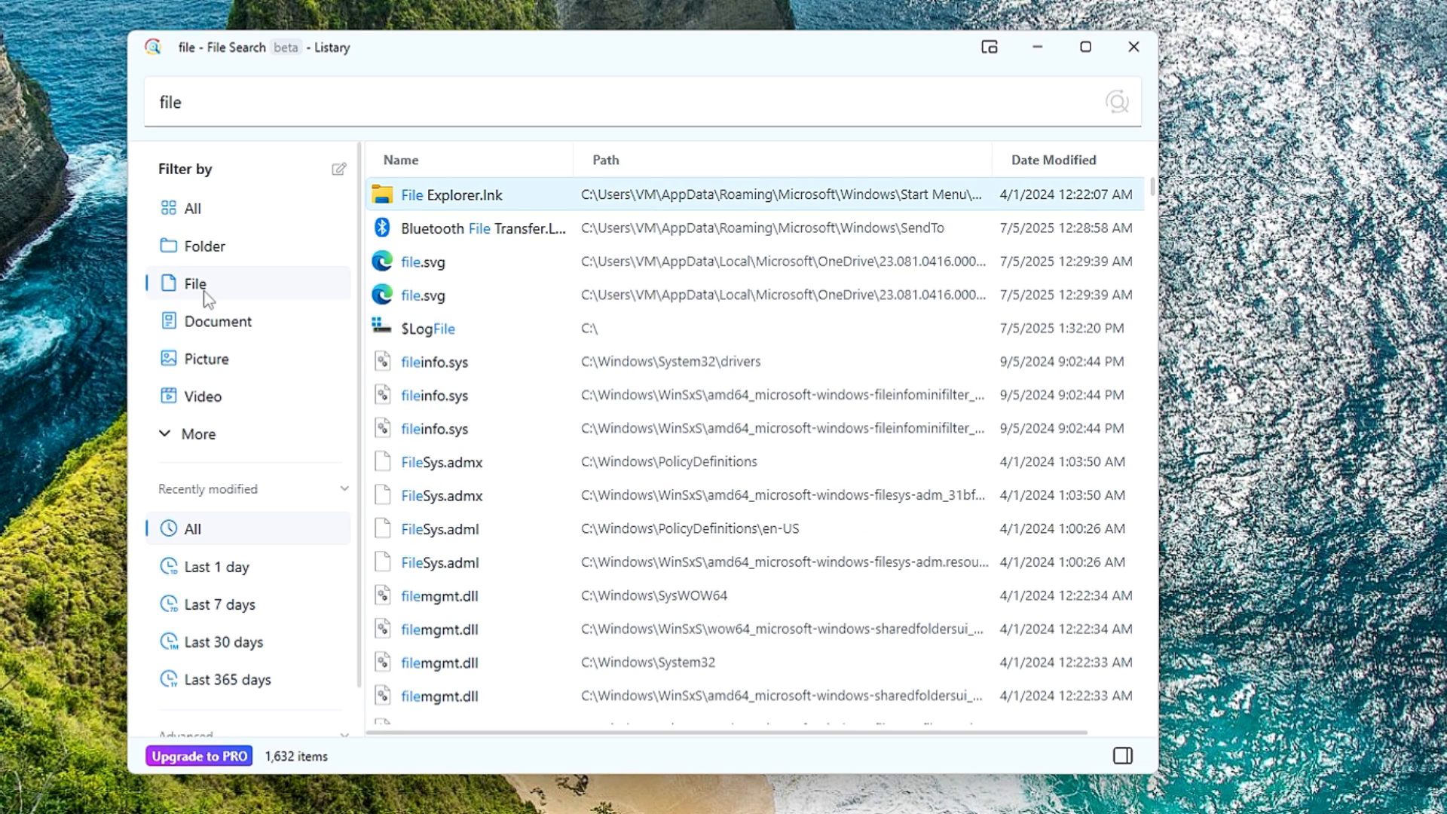
left_click(216, 320)
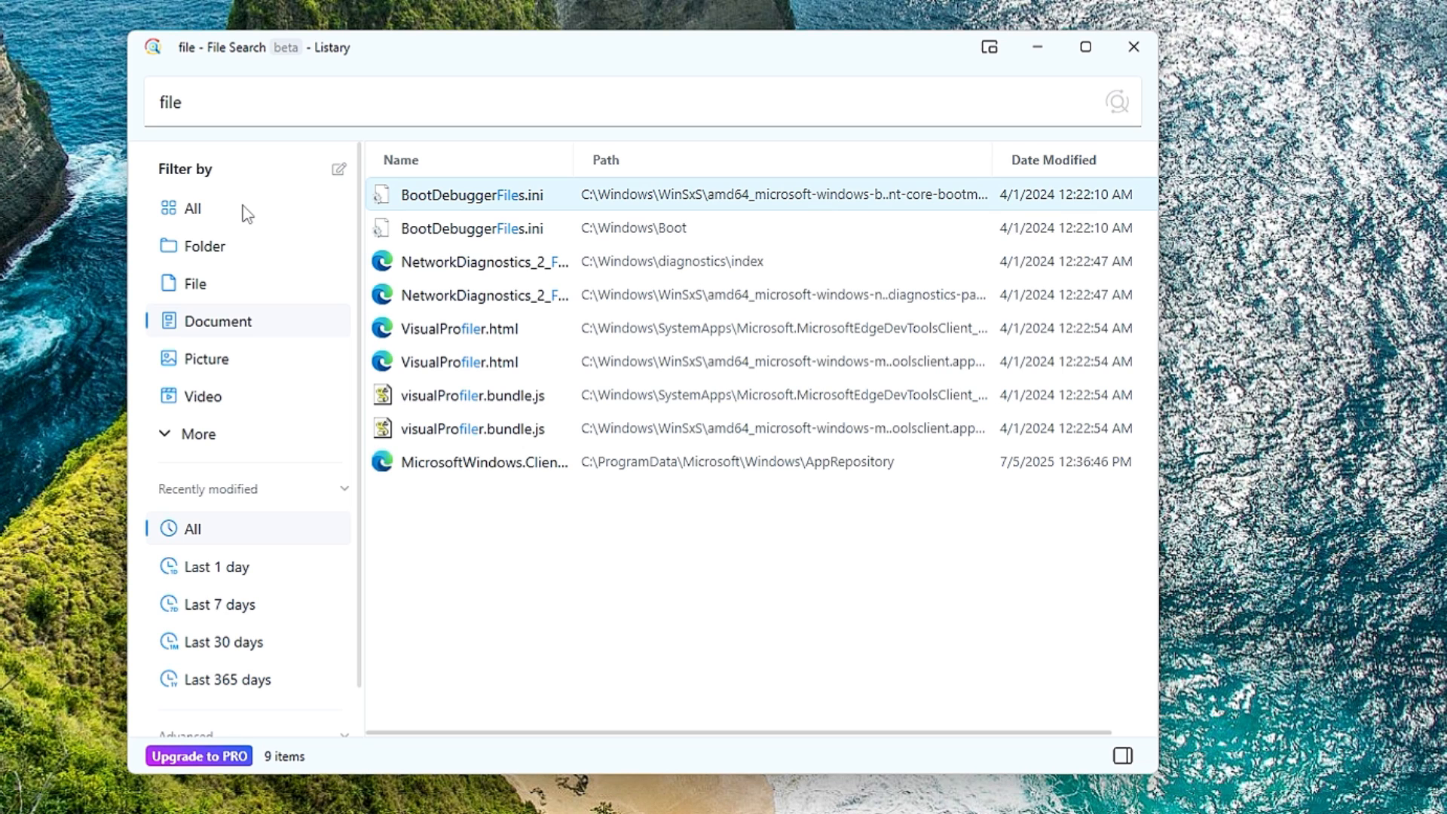
left_click(203, 358)
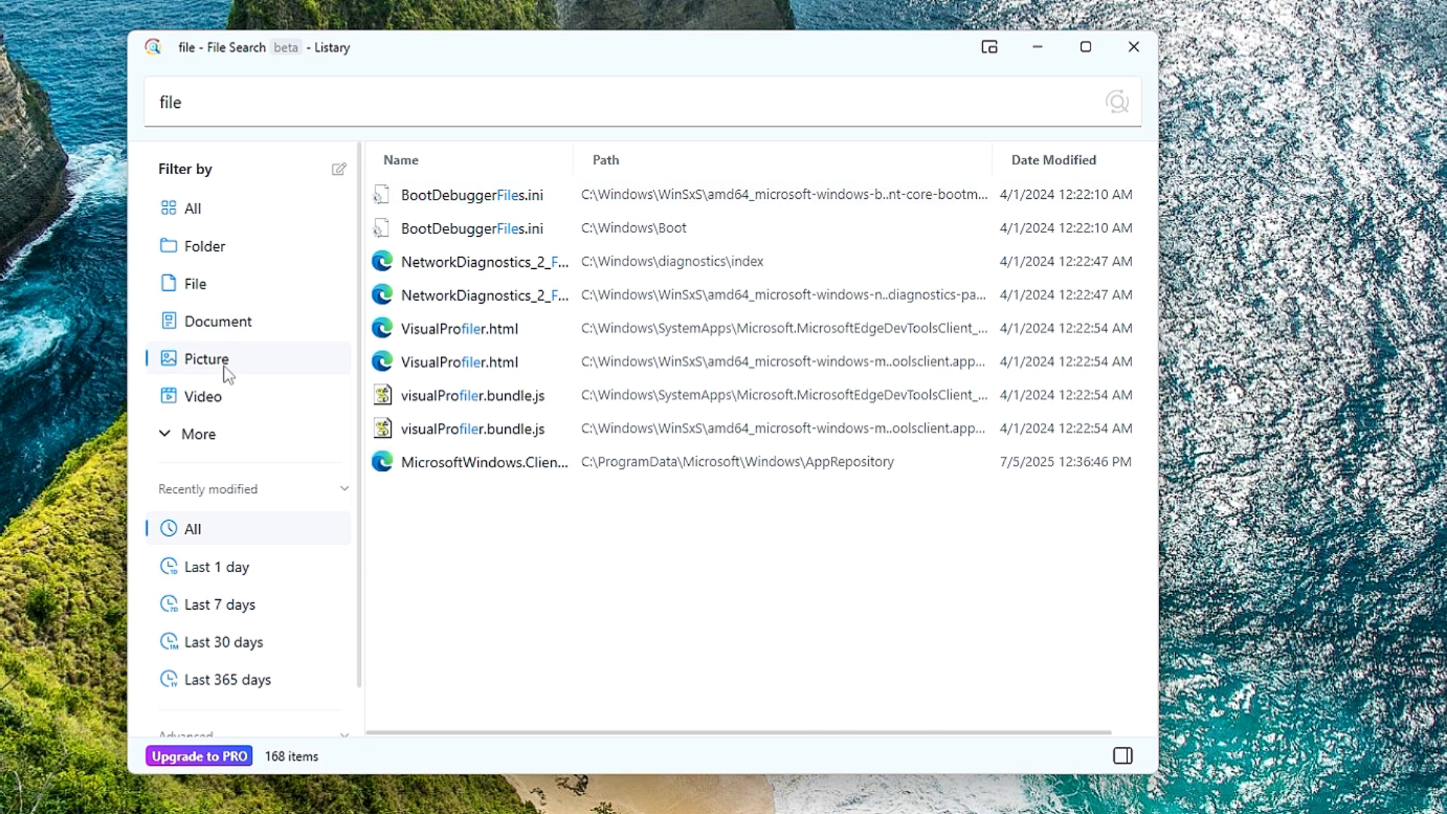
left_click(202, 396)
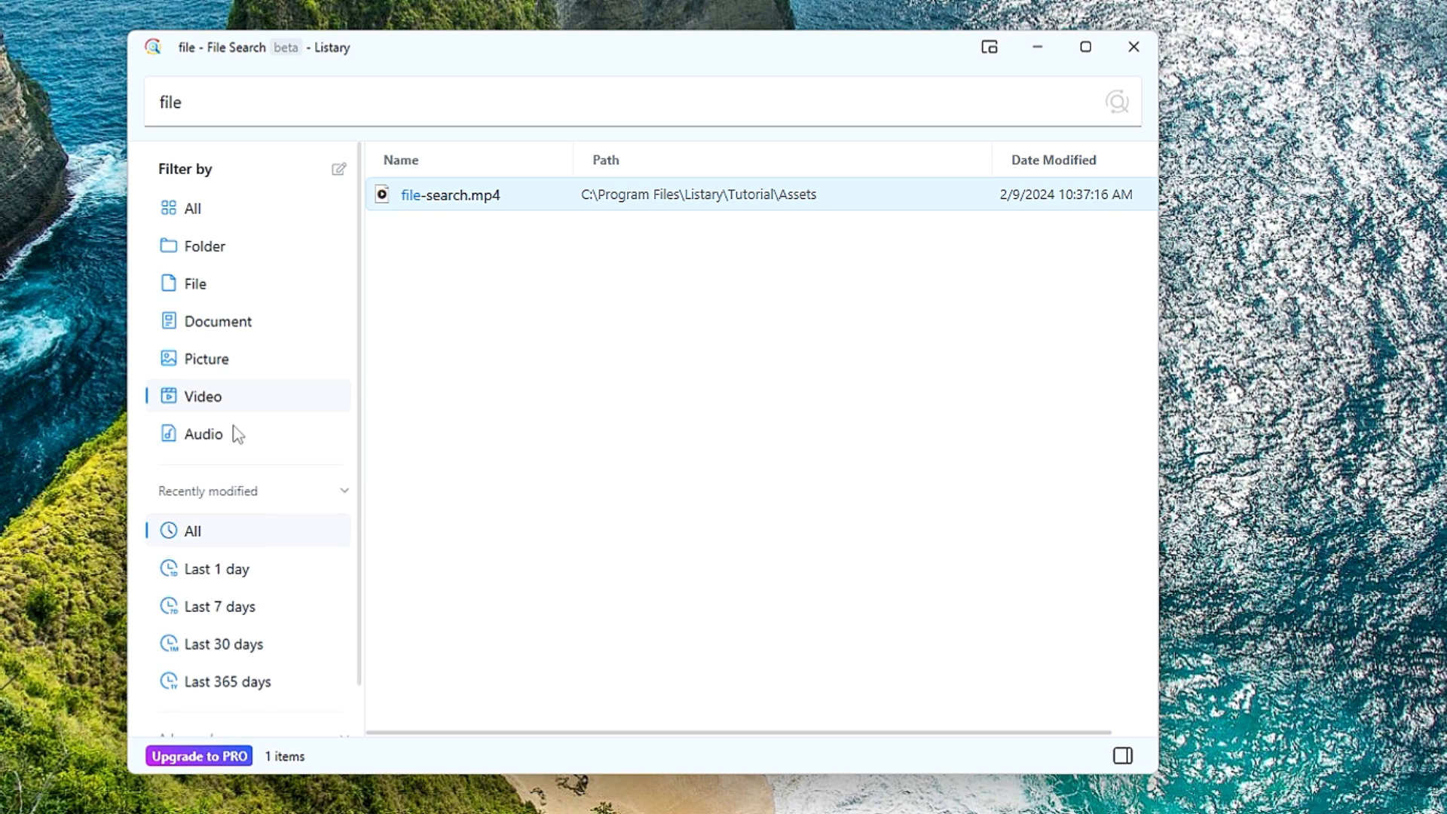
scroll("down", 3)
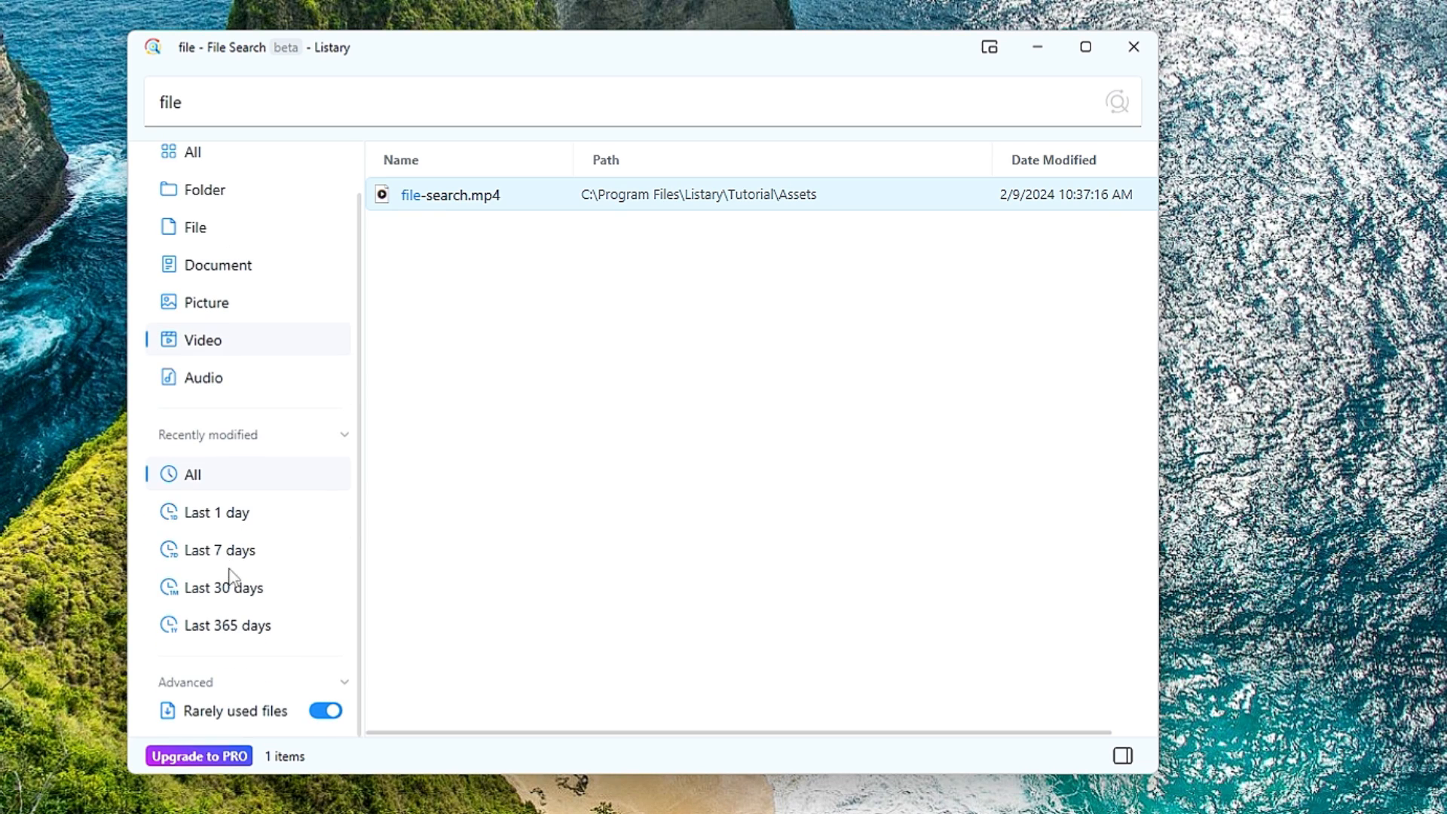
mouse_move(252, 554)
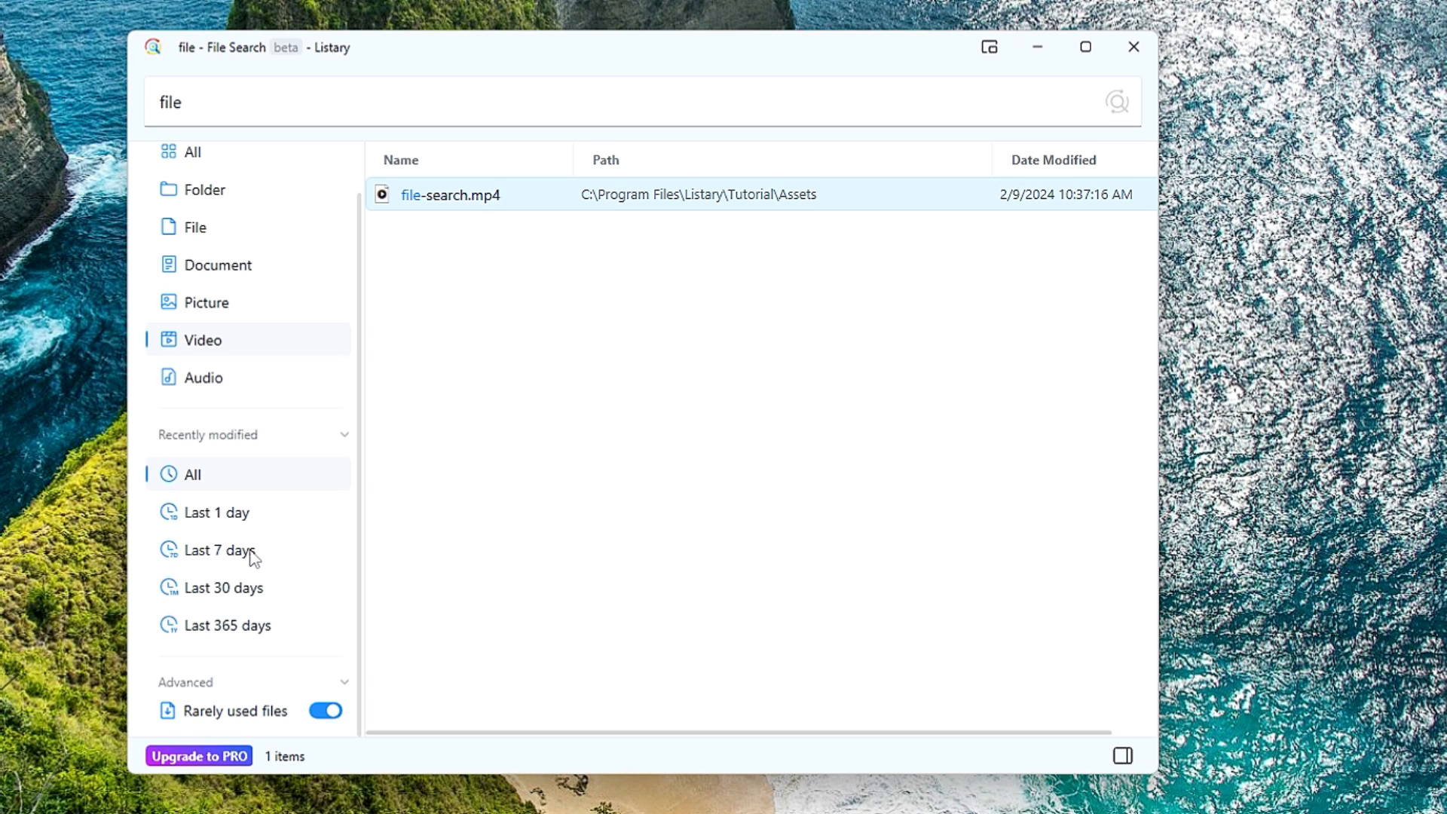
mouse_move(219, 564)
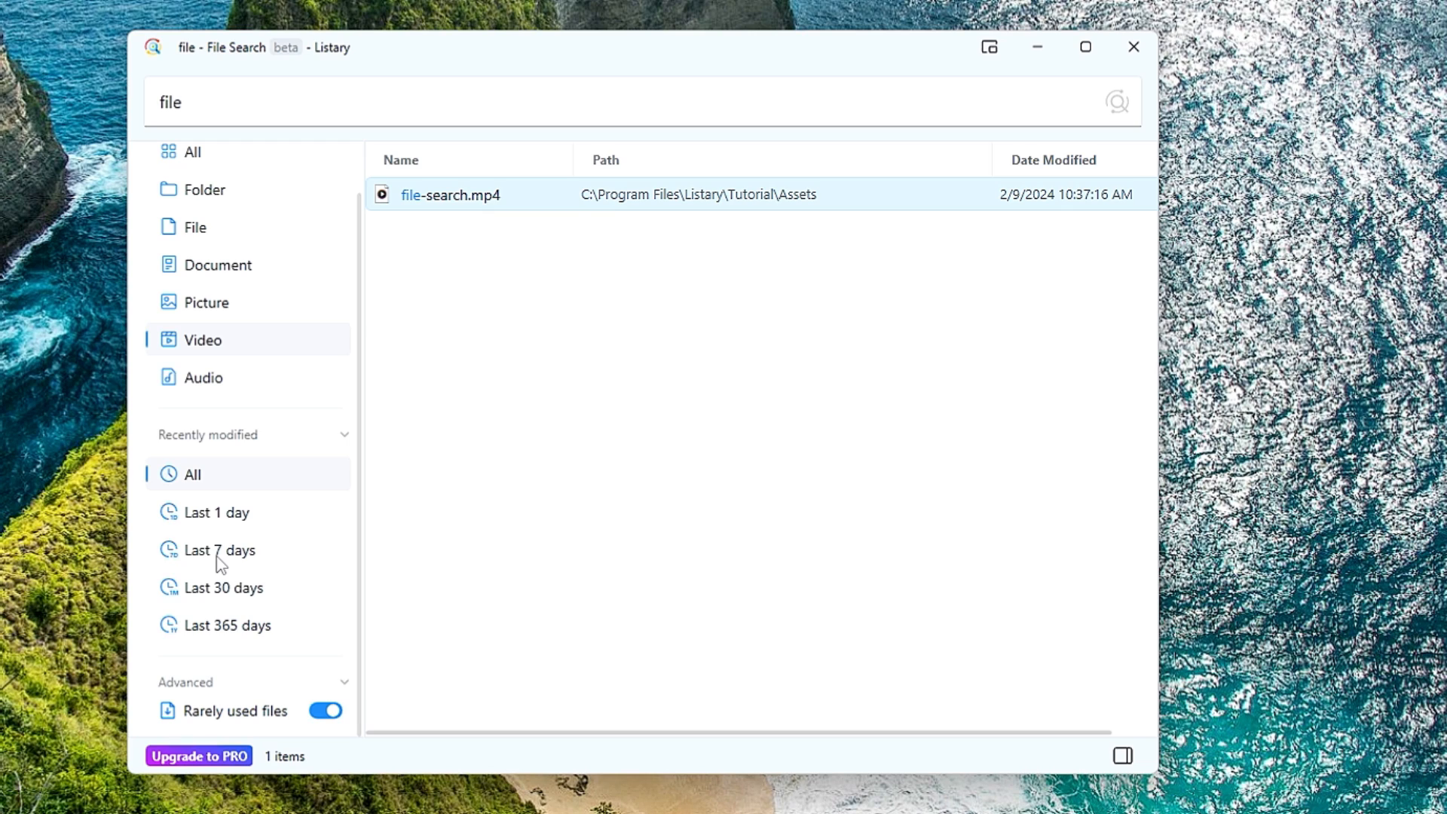
mouse_move(568, 188)
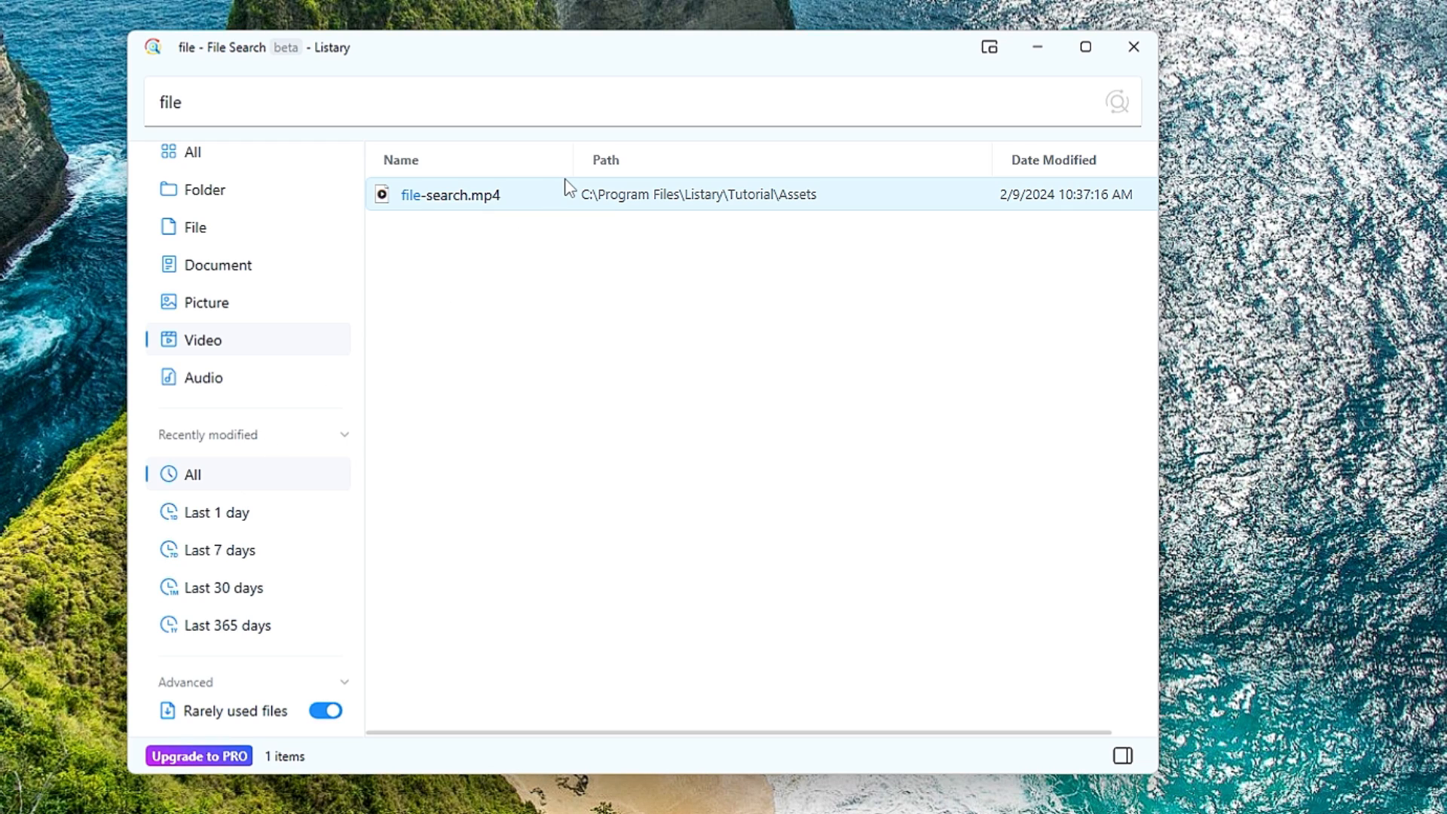